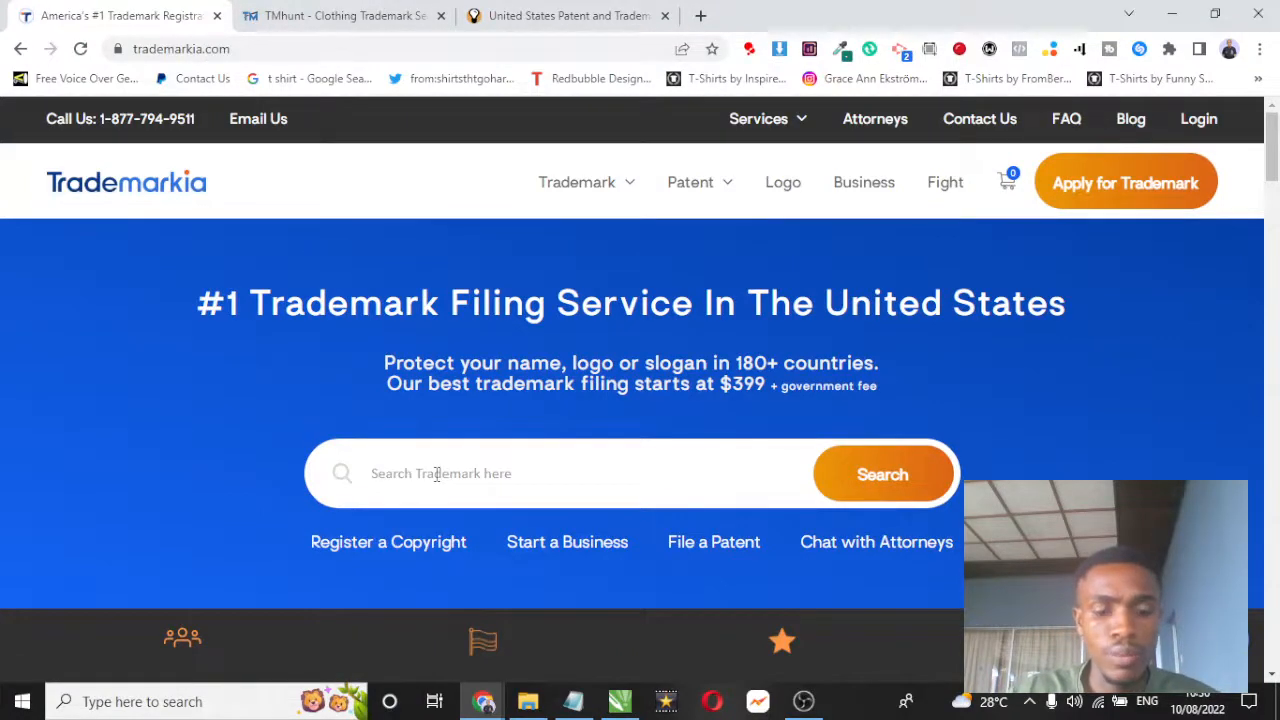
Step: Search Trademarkia for 'be a better human' and highlight the shirt mark's registration date
type("be a better human")
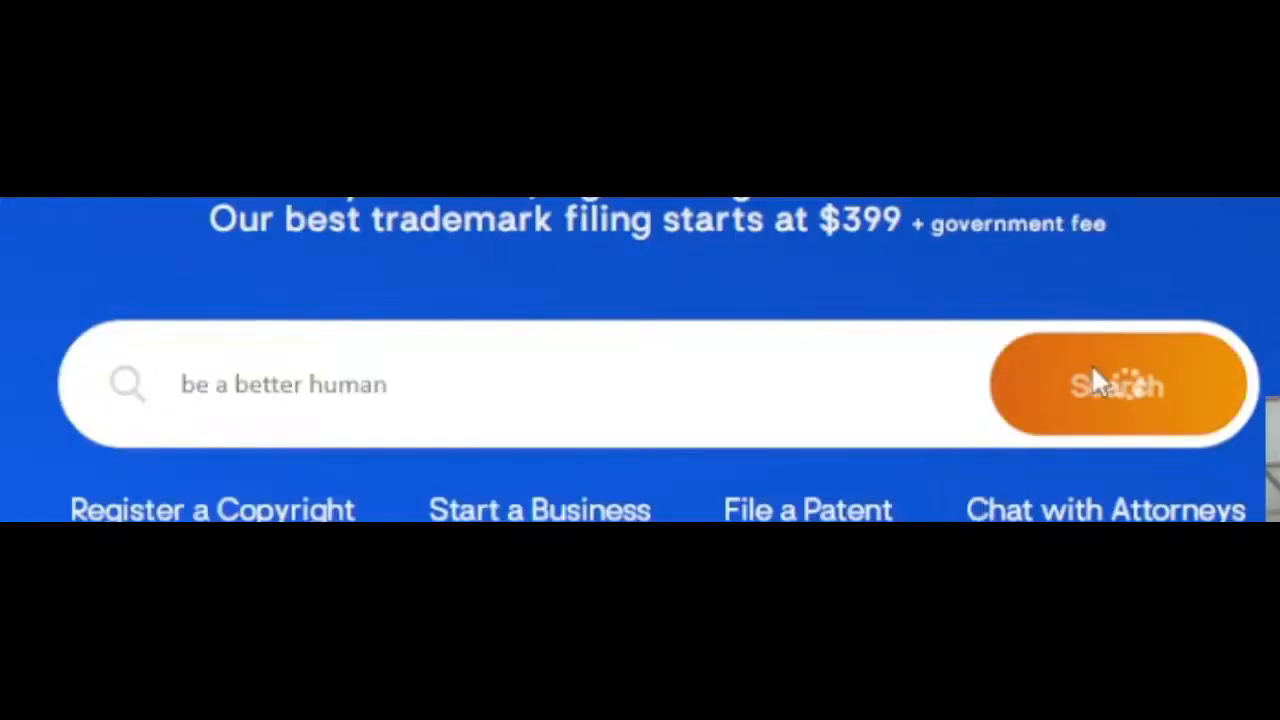
left_click(1116, 384)
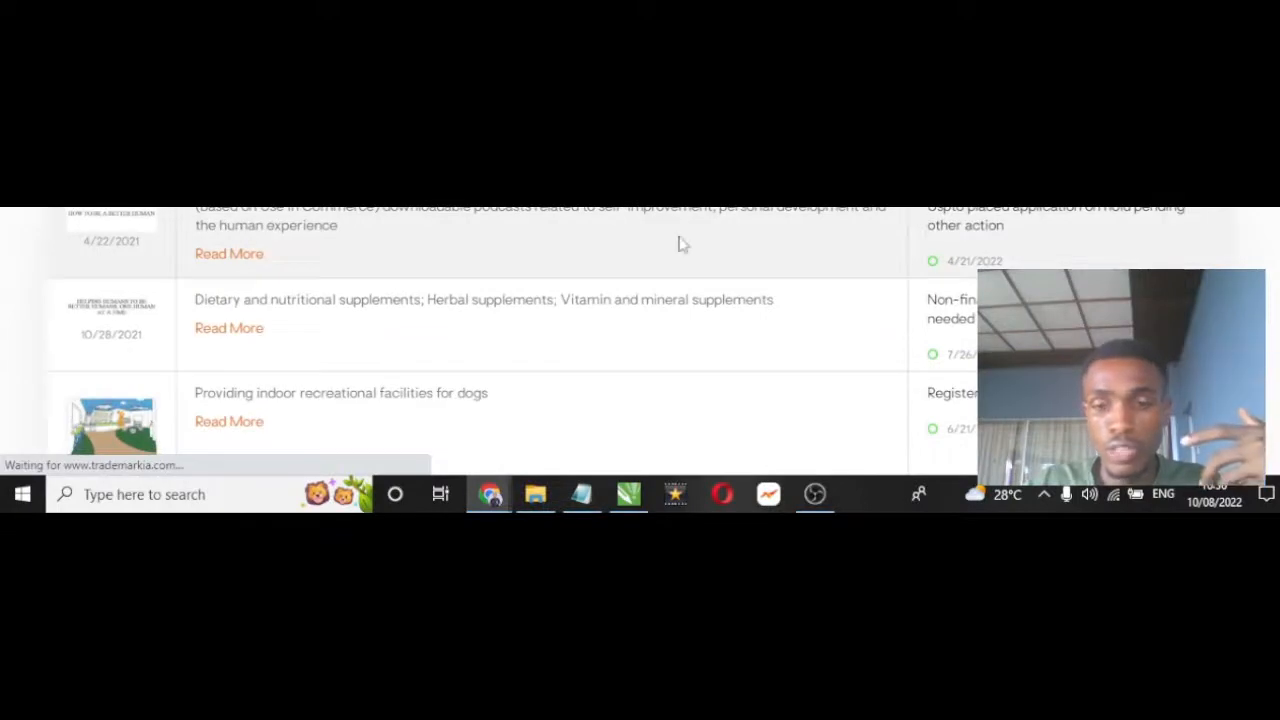
scroll("down", 3)
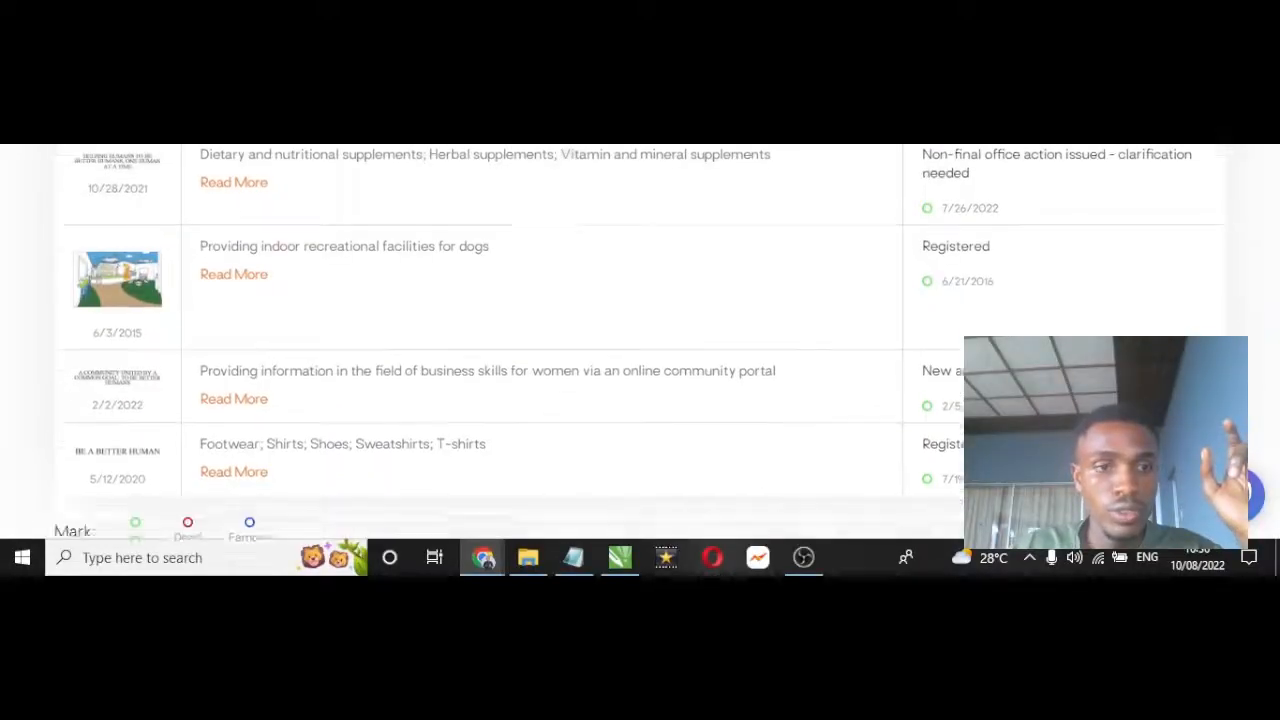
scroll("down", 3)
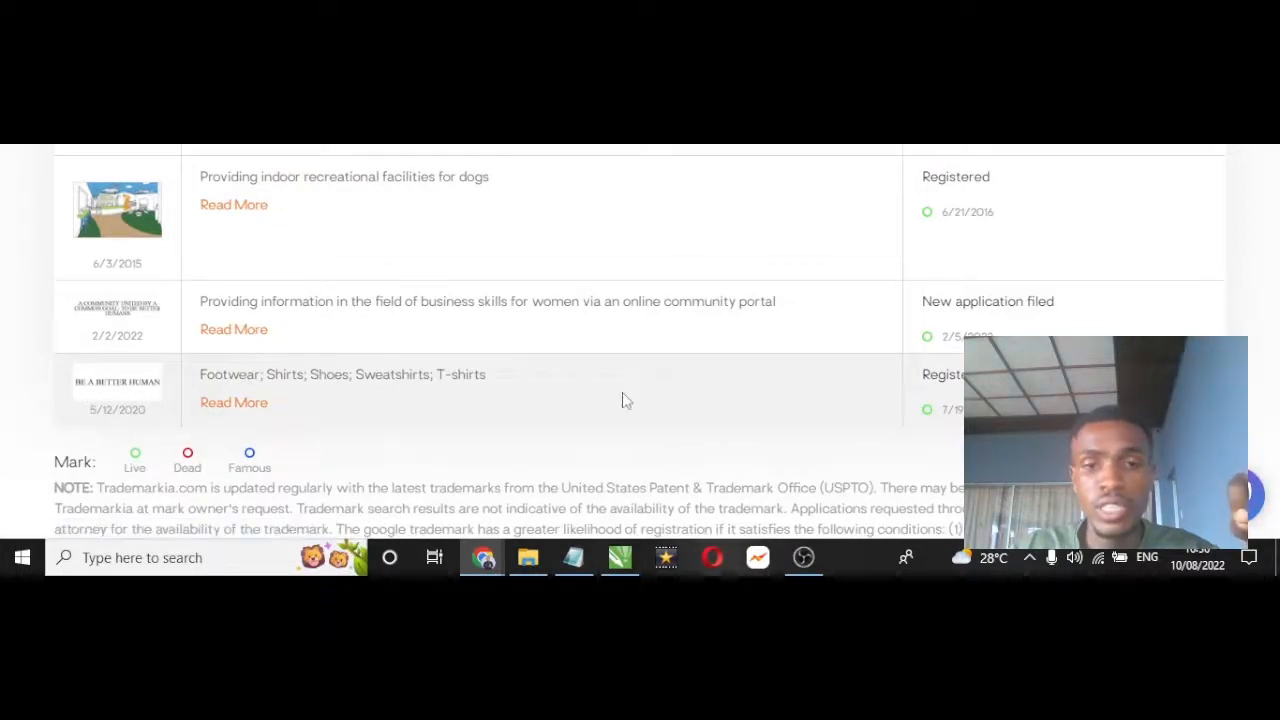
left_click_drag(320, 374, 488, 374)
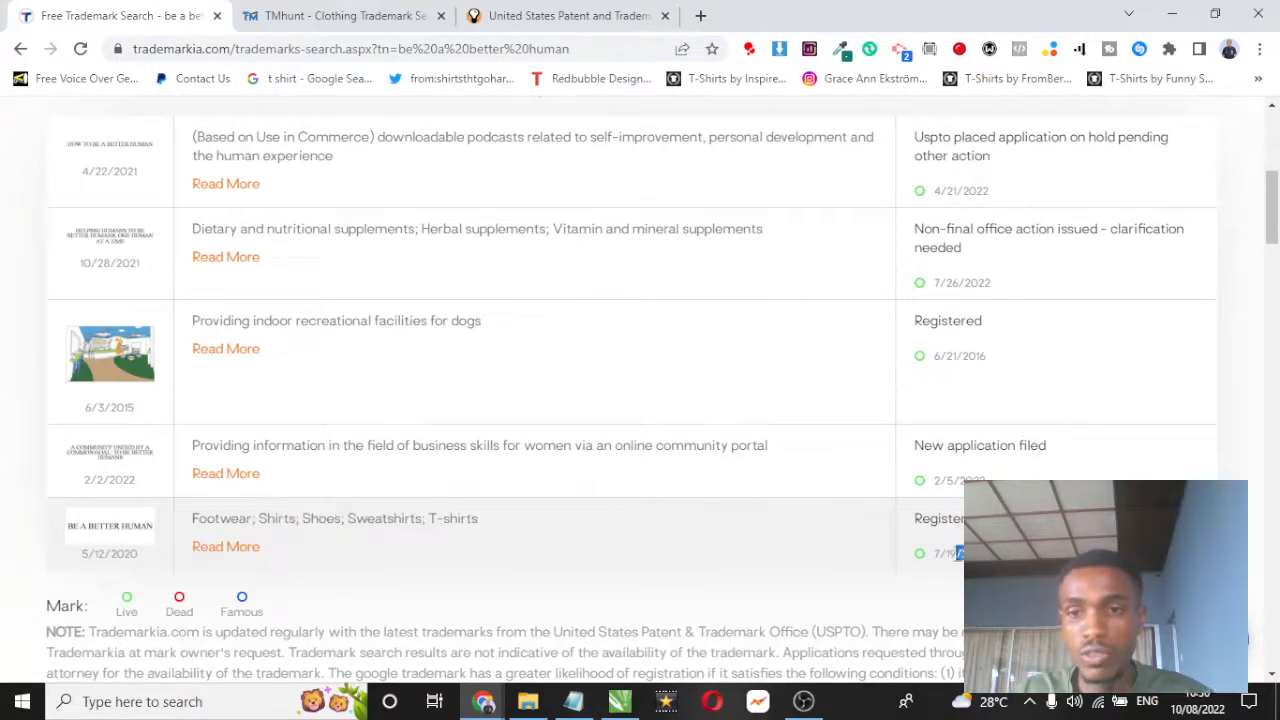
scroll("down", 3)
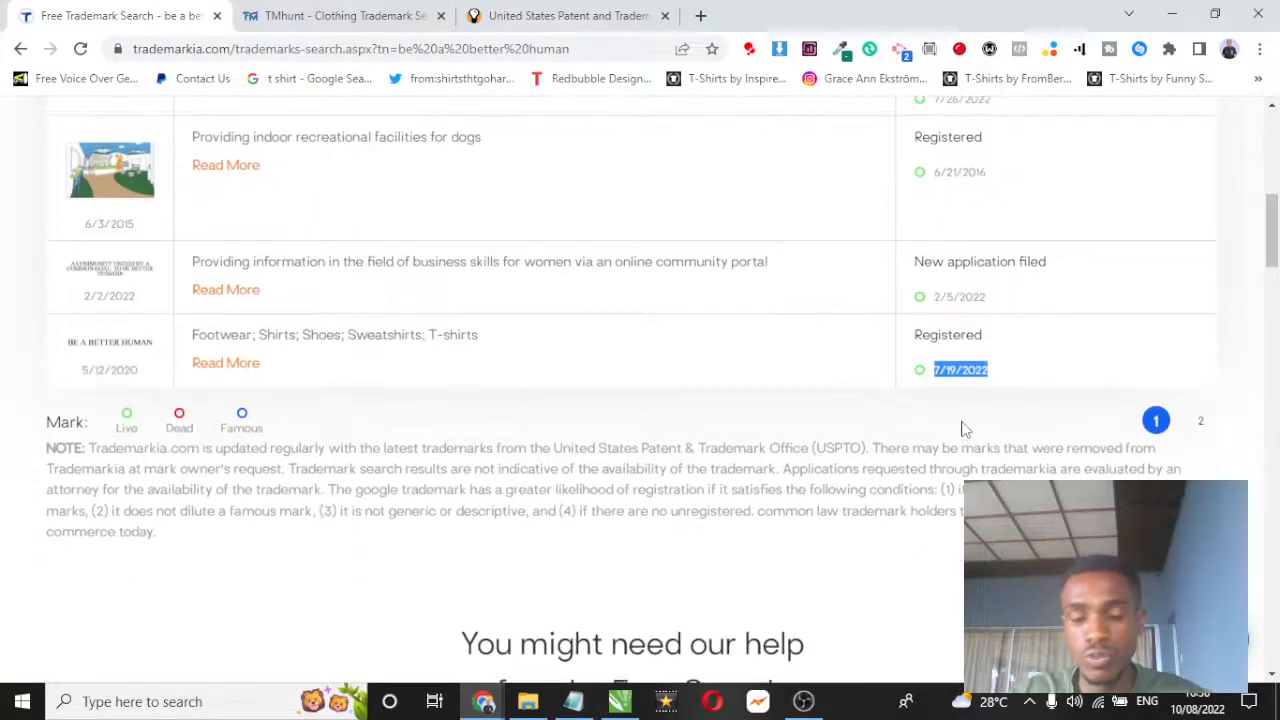
scroll("up", 3)
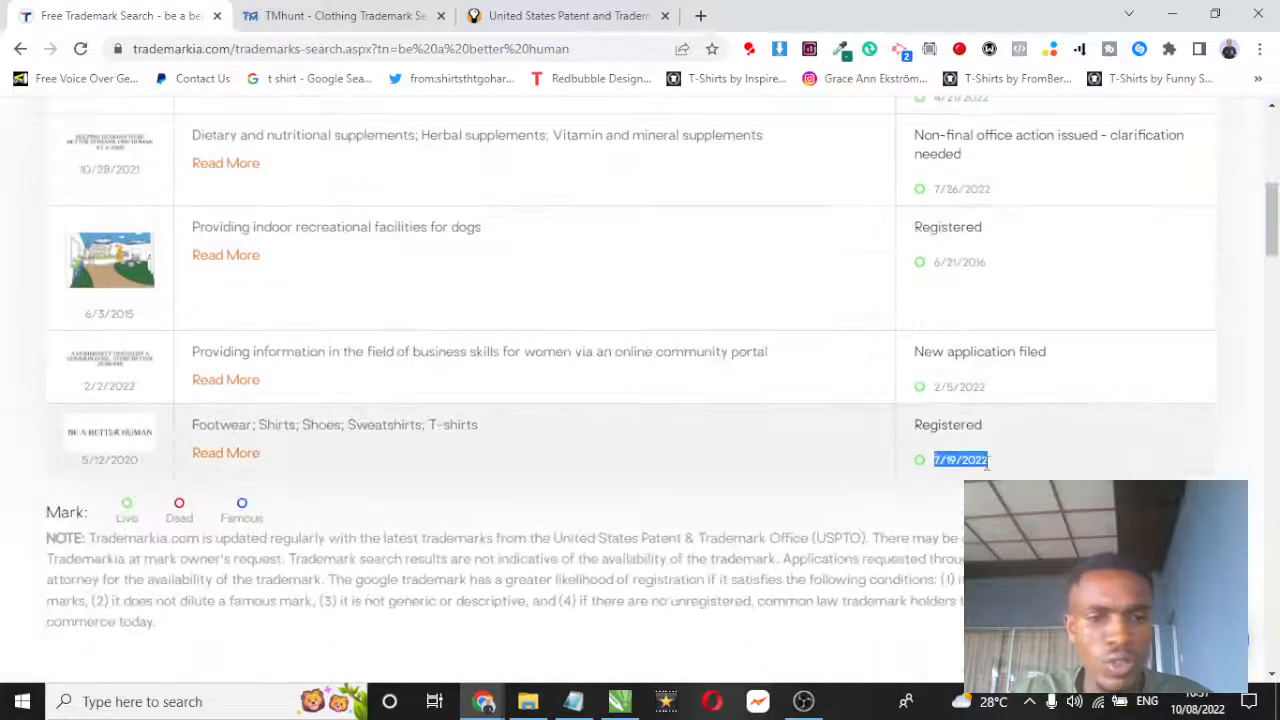
scroll("down", 3)
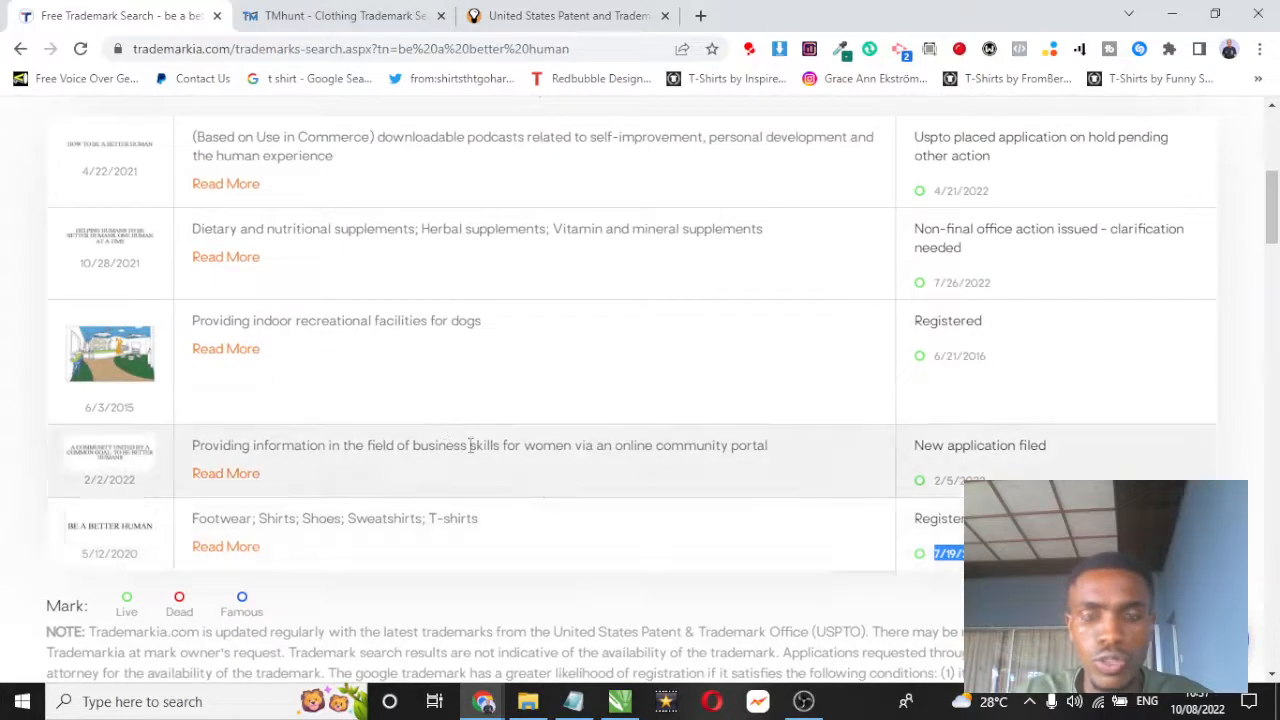
mouse_move(540, 496)
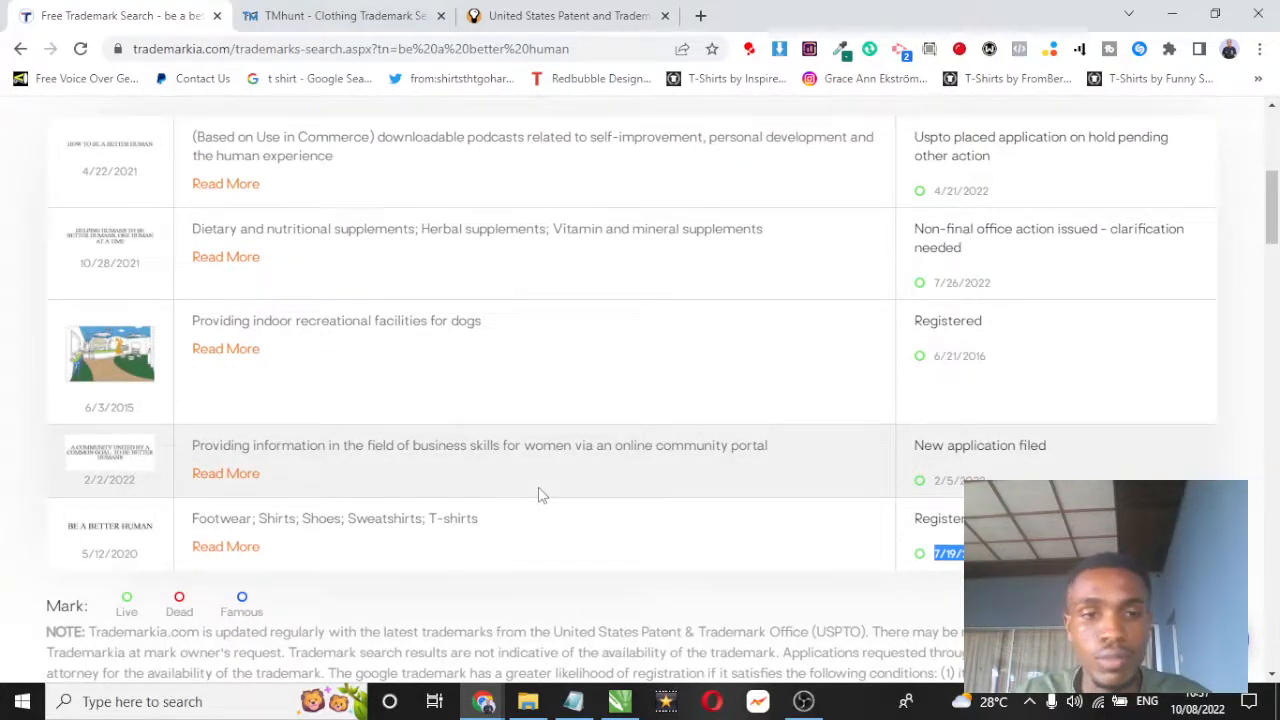
mouse_move(530, 496)
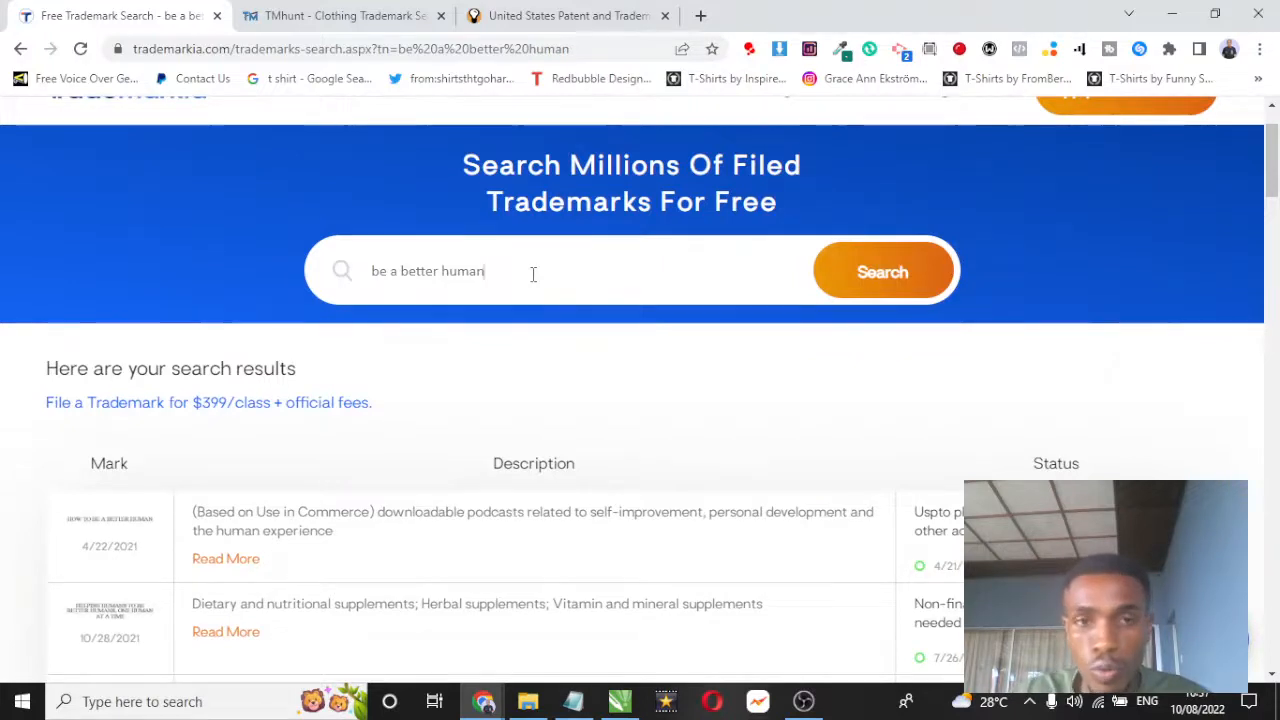
Step: Show suggested related phrases such as 'be a better human shirt' from the search box
left_click(450, 270)
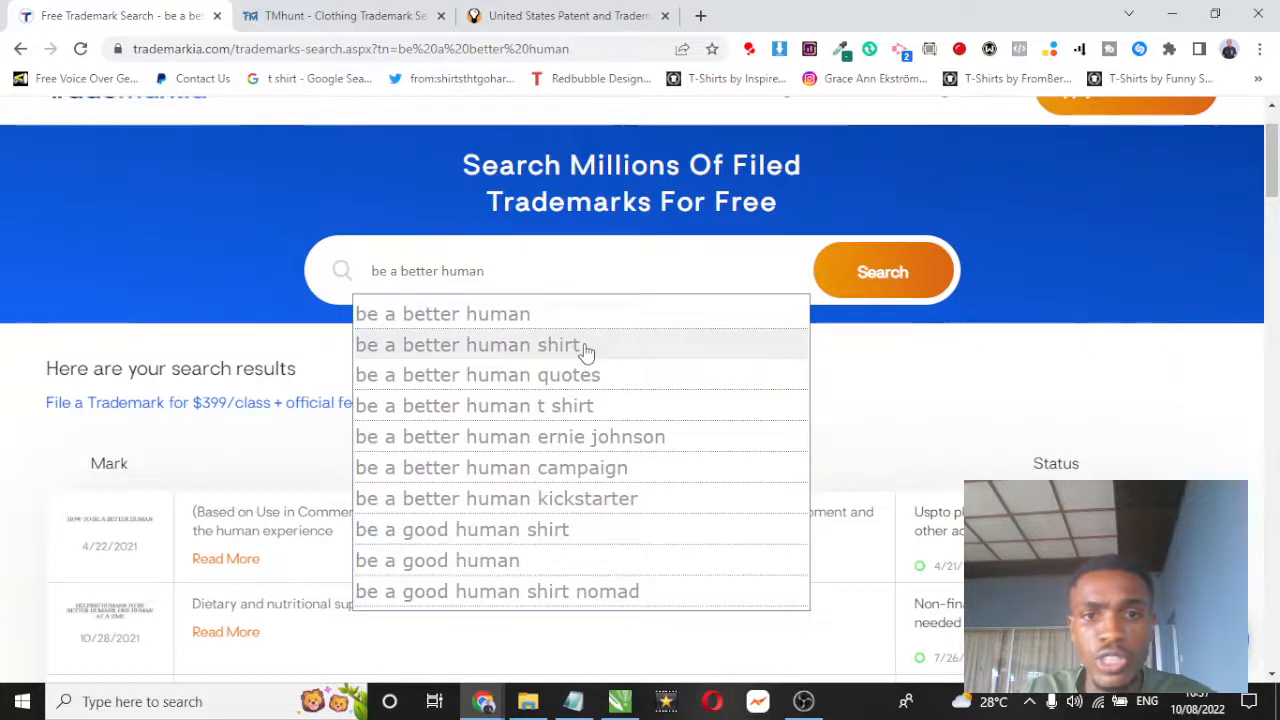
mouse_move(556, 320)
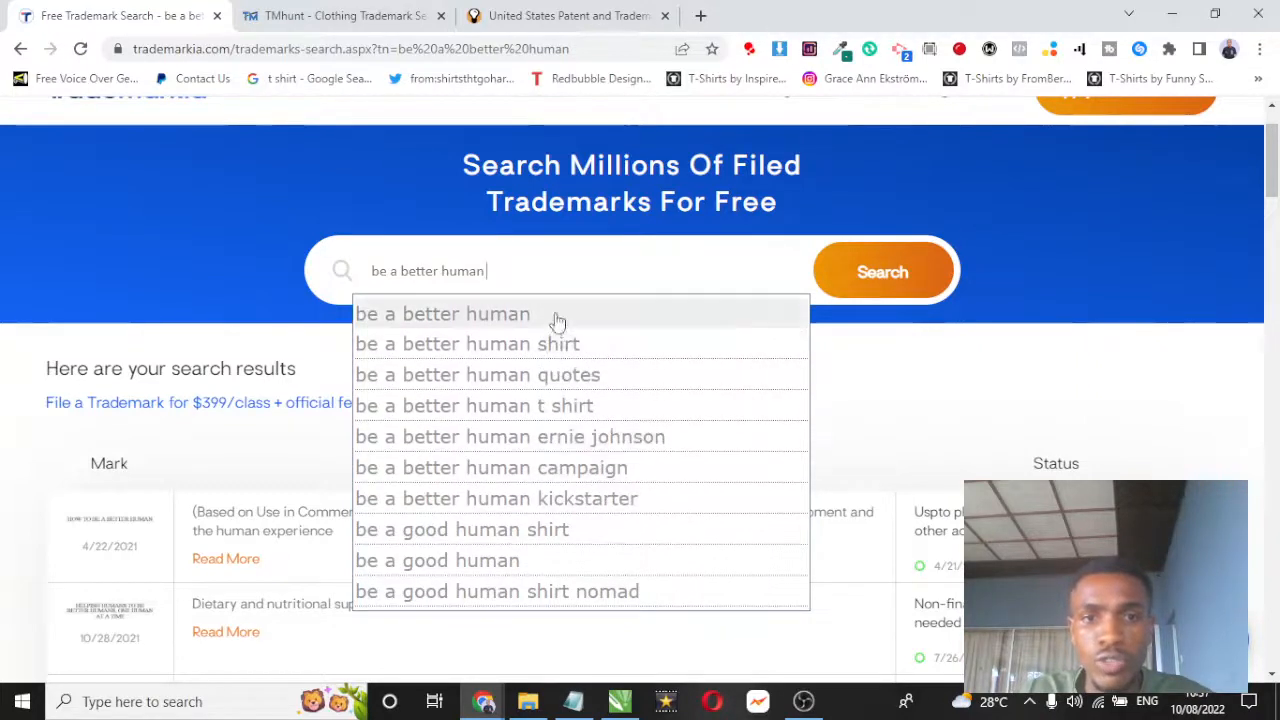
mouse_move(576, 406)
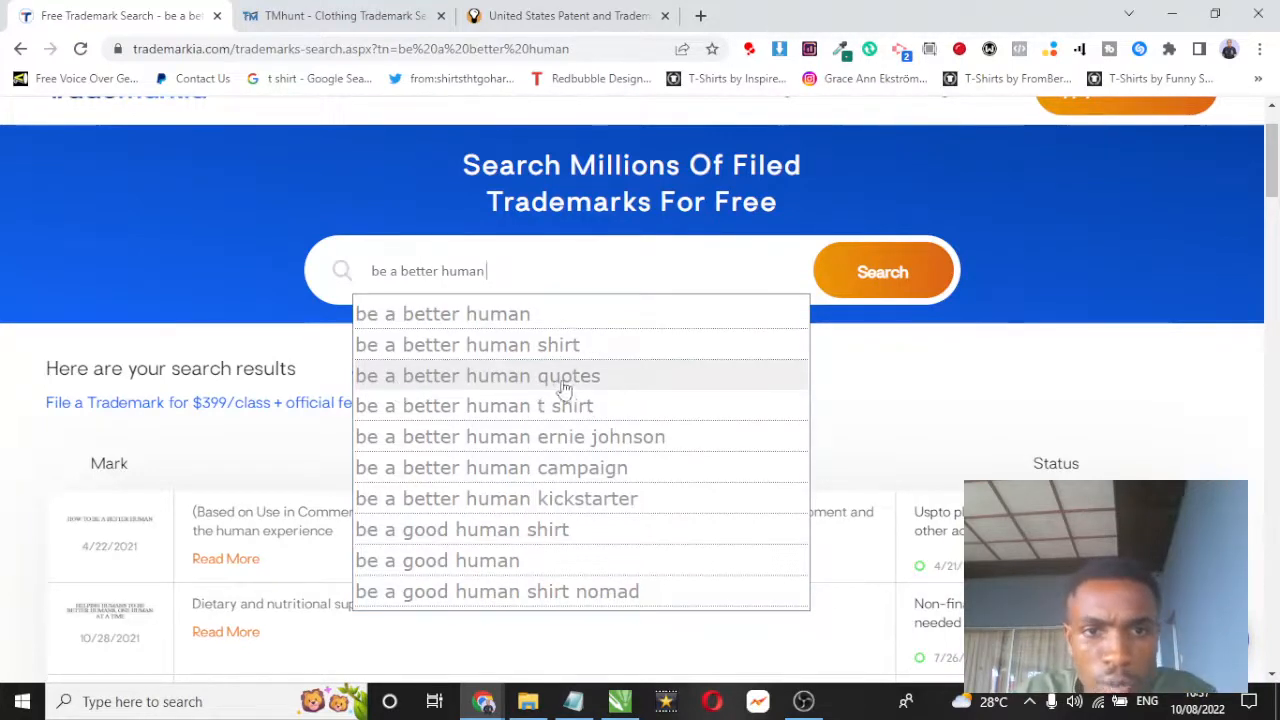
mouse_move(564, 436)
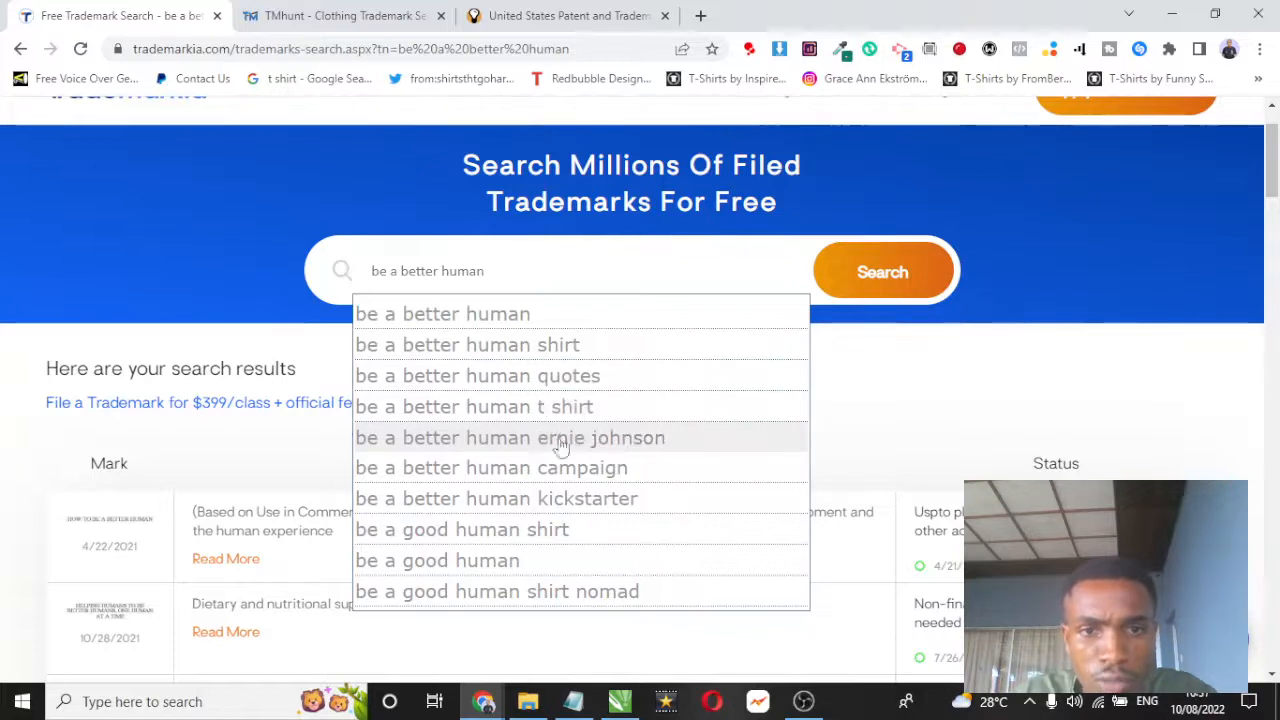
mouse_move(590, 560)
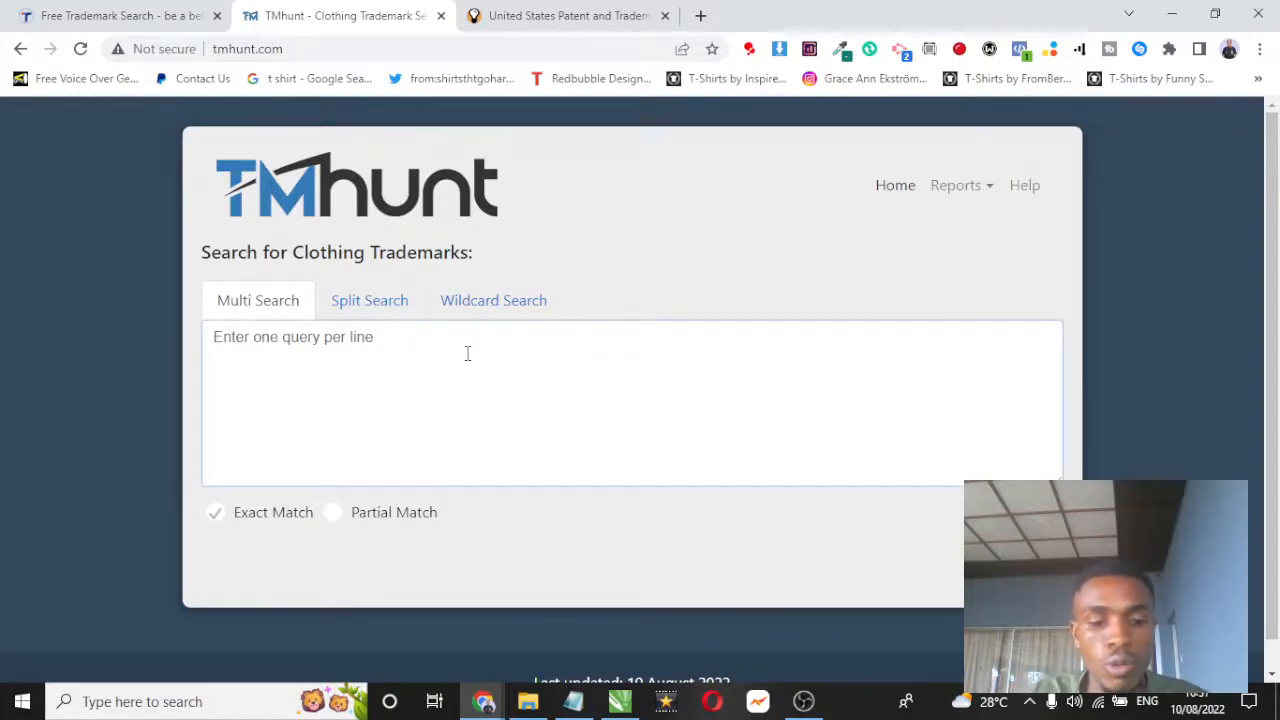
Step: Multi-search TMhunt for 'be a better human' and open the live mark's record, serial 88912438
type("be a better human")
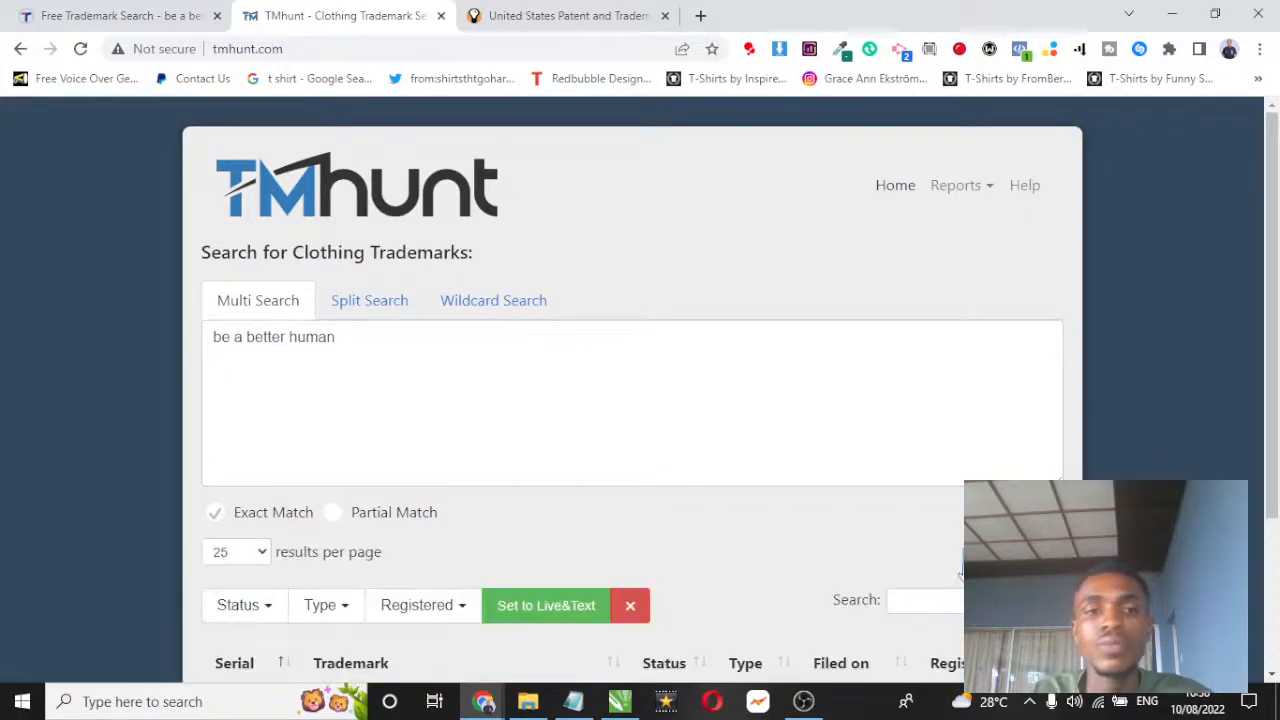
left_click(1022, 376)
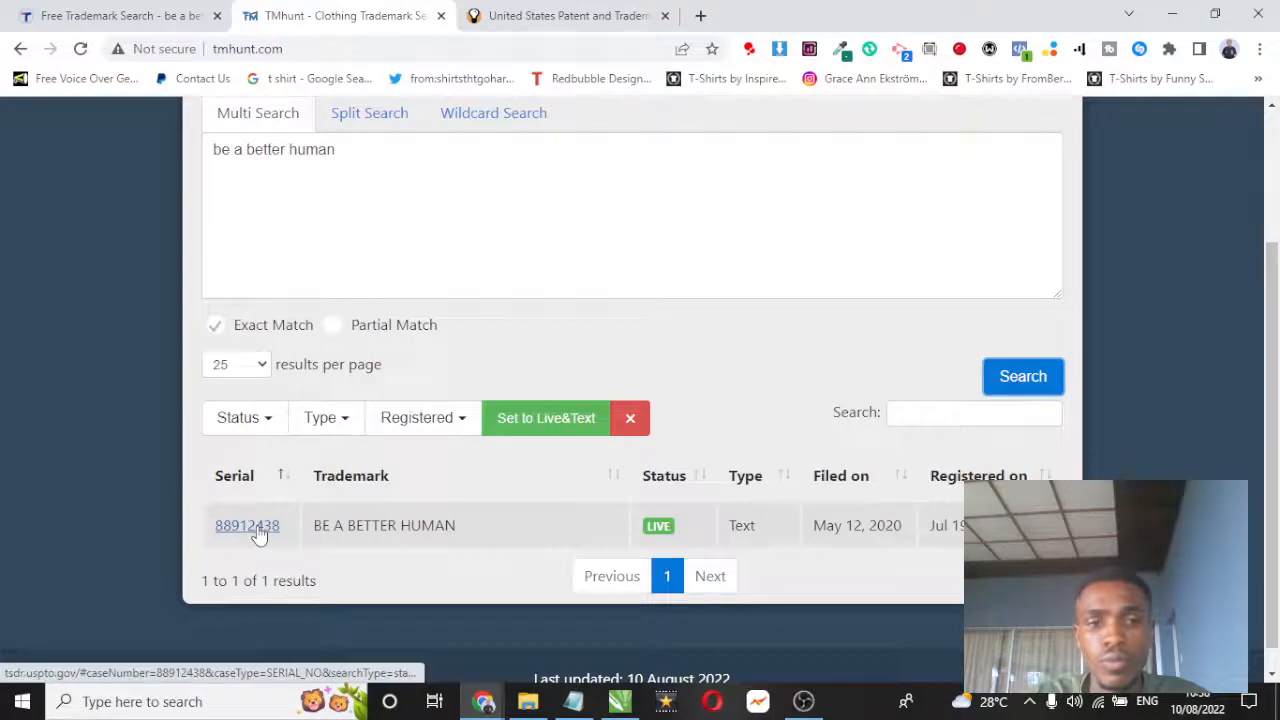
left_click(248, 524)
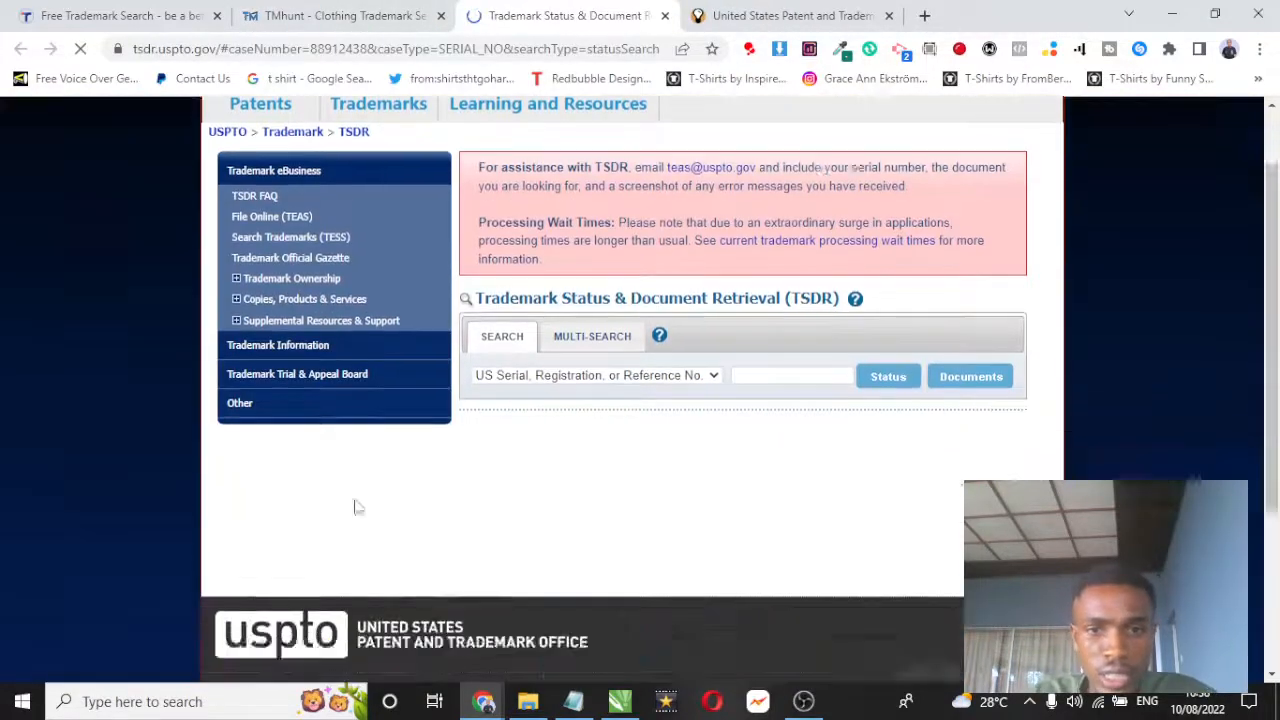
Step: Scroll through the TSDR status details confirming serial 88912438 is live and registered
left_click(888, 376)
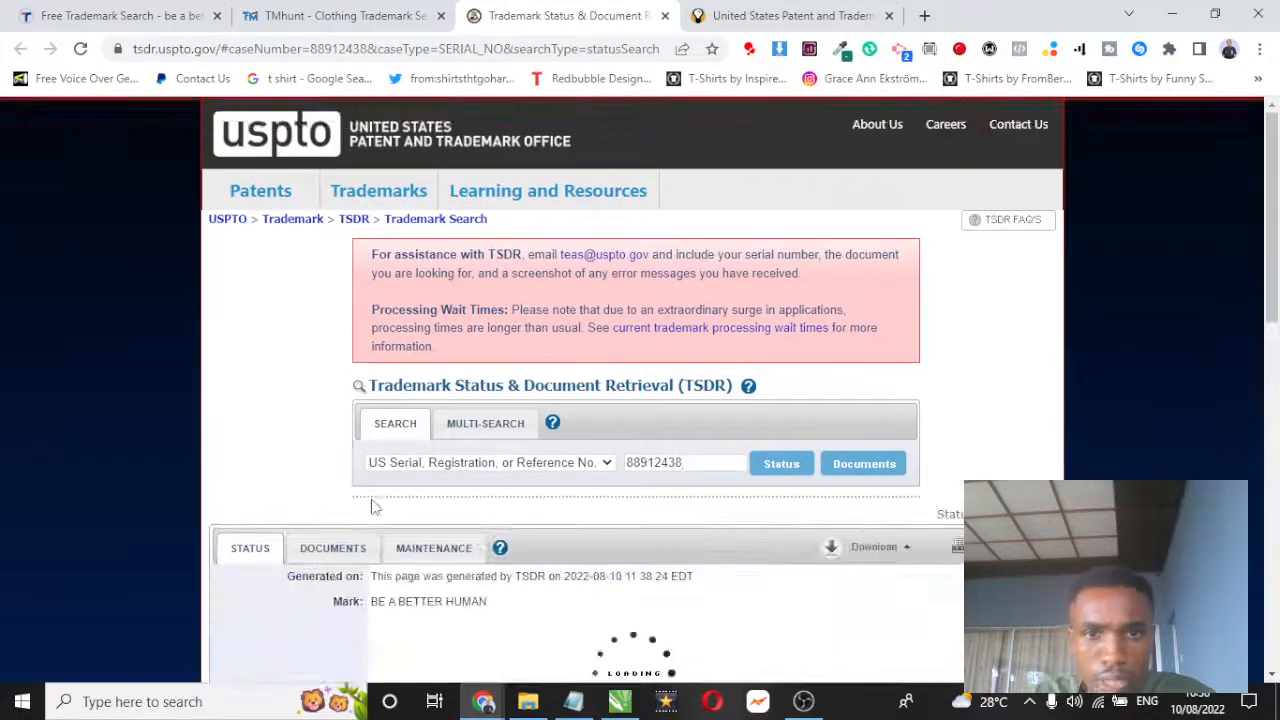
scroll("down", 3)
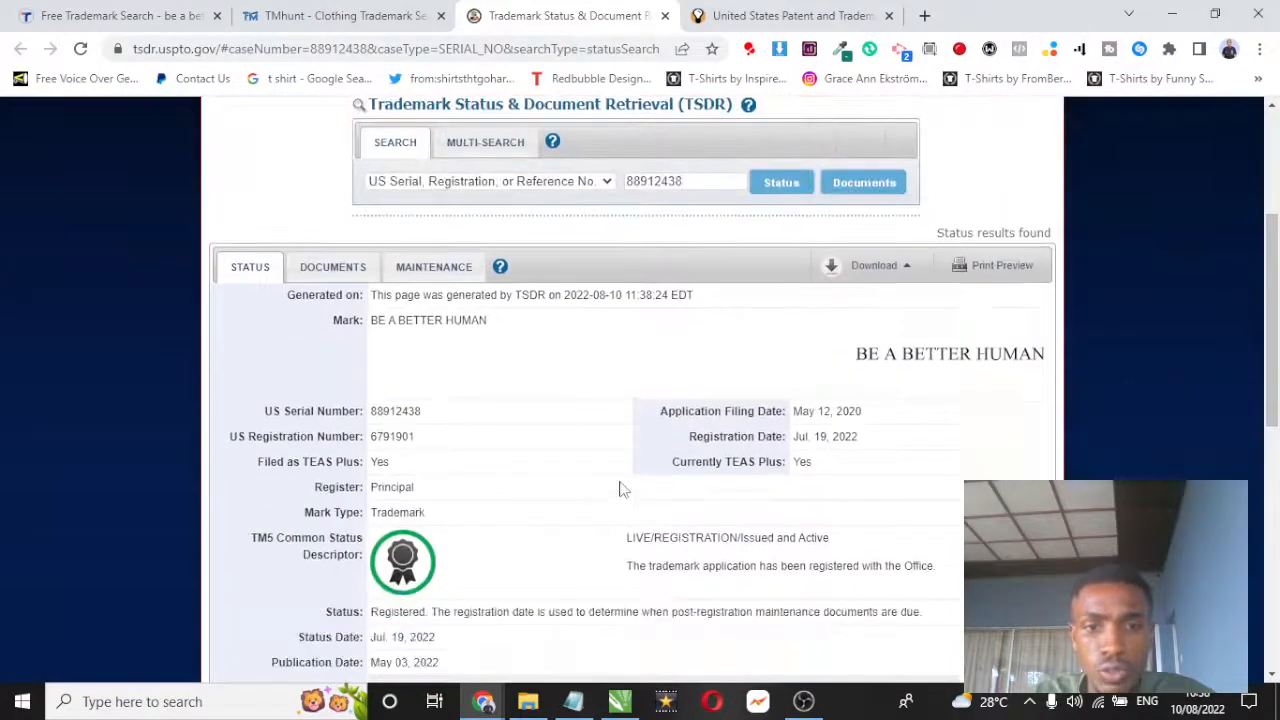
left_click(684, 180)
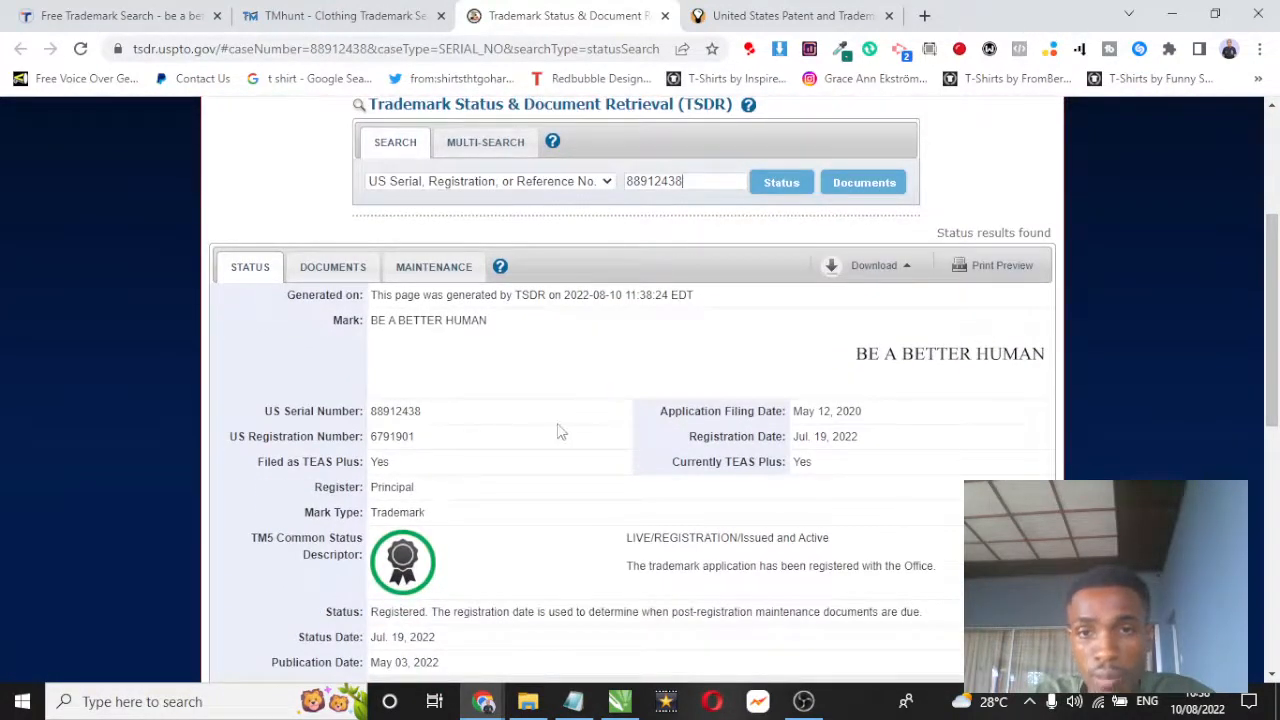
scroll("down", 3)
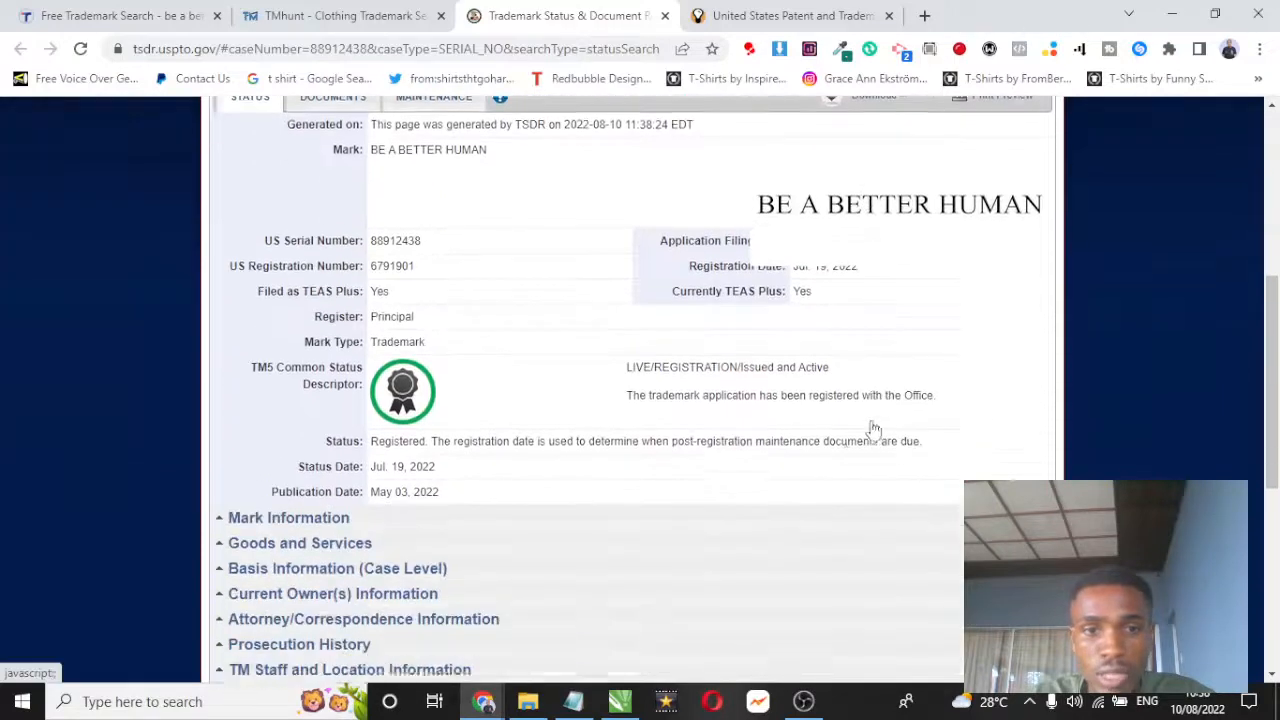
scroll("down", 3)
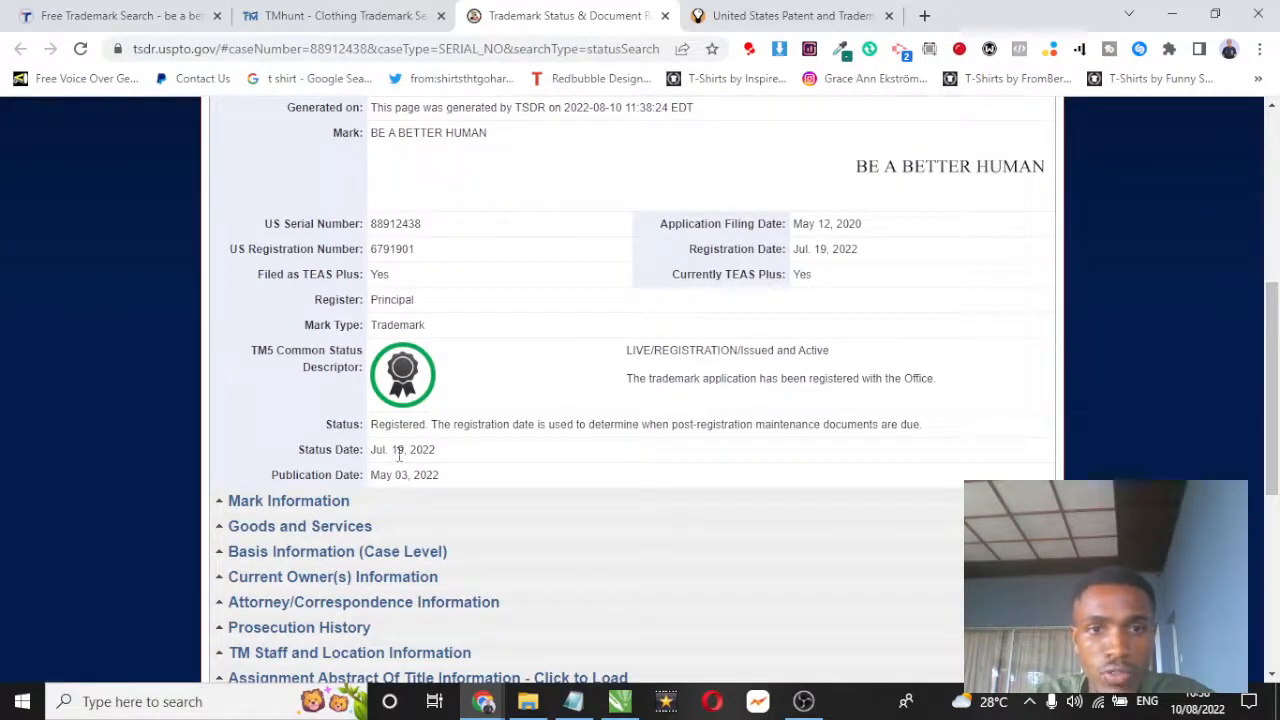
mouse_move(448, 452)
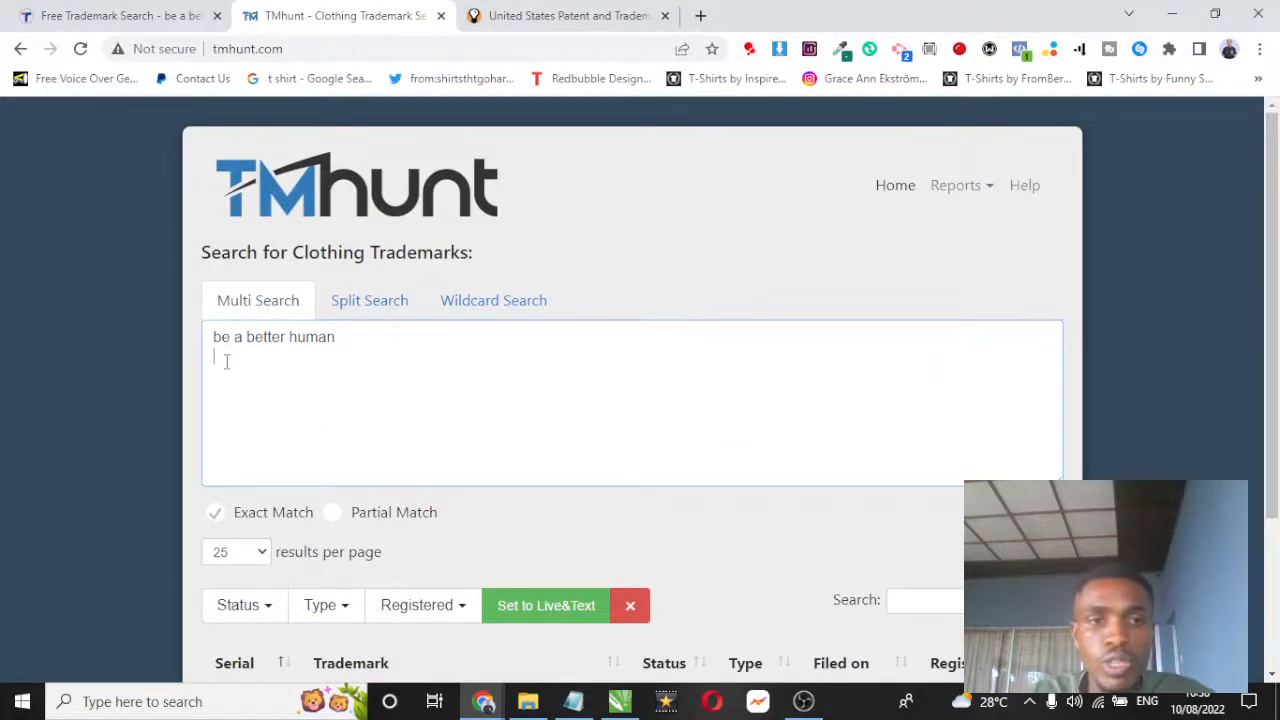
Step: Add nike and adidas to the TMhunt multi-search, review the live marks, then go to the USPTO tab
type("nike")
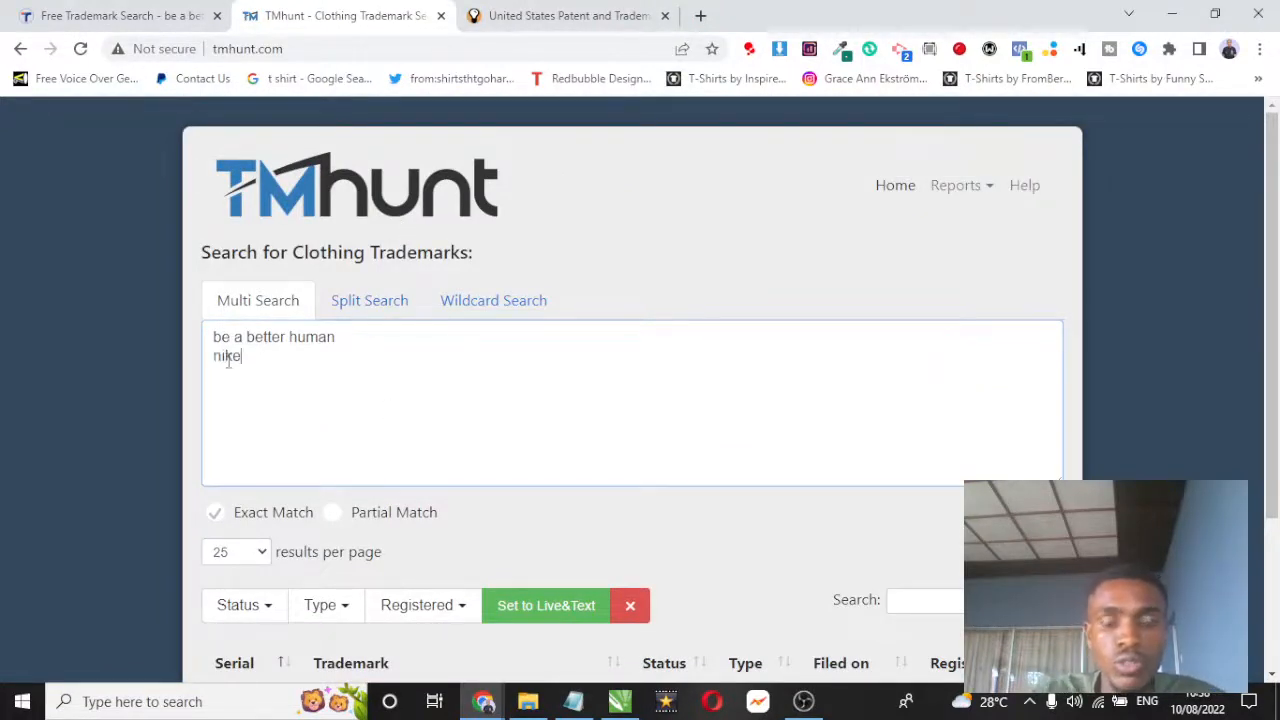
type("adi")
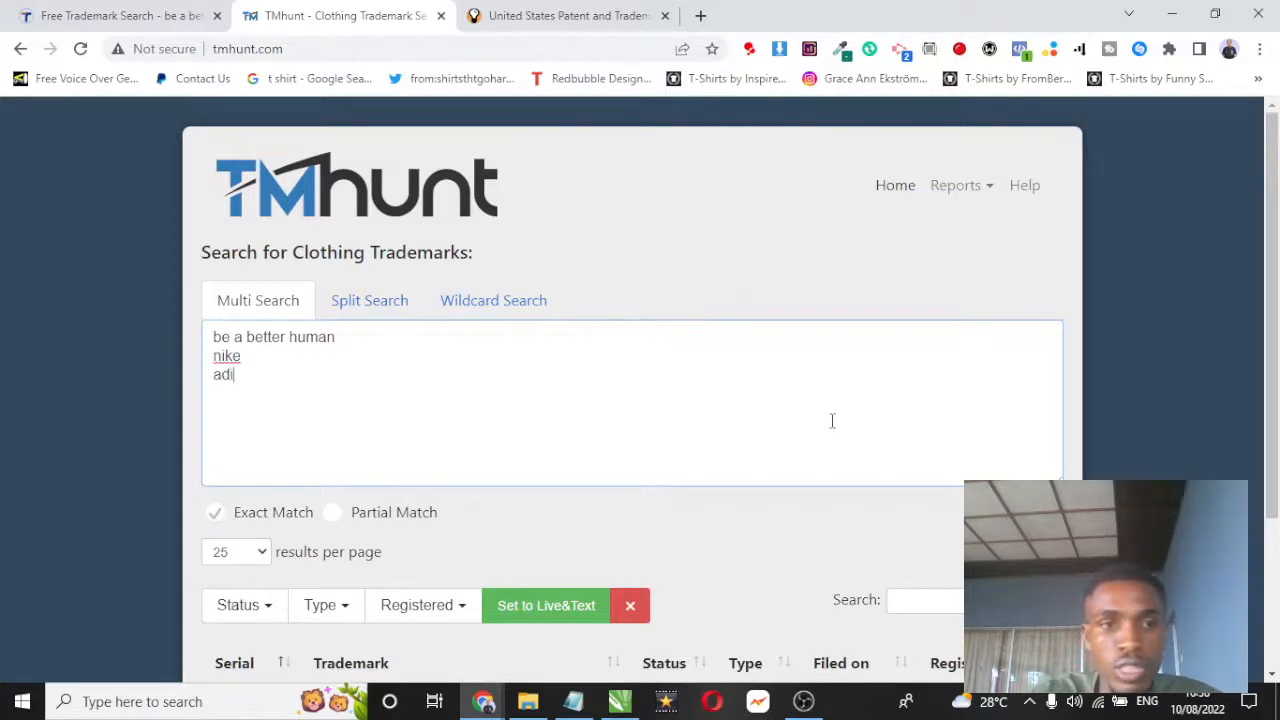
type("das")
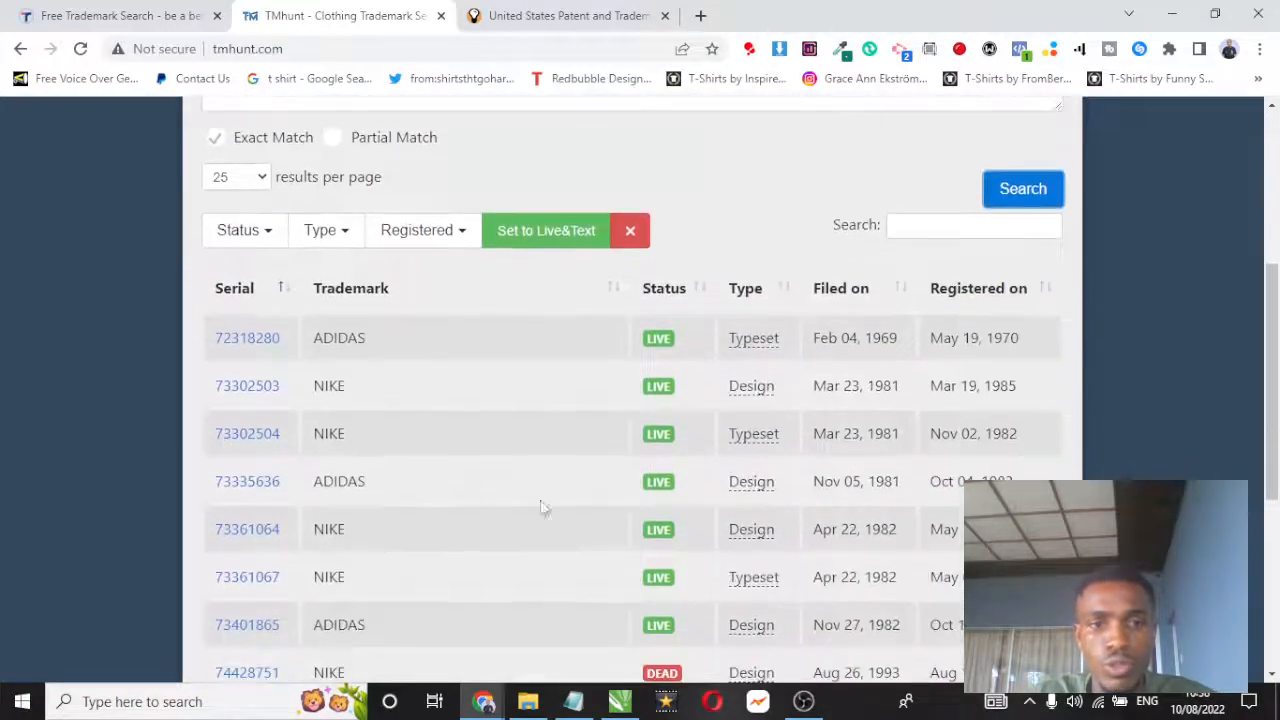
scroll("down", 3)
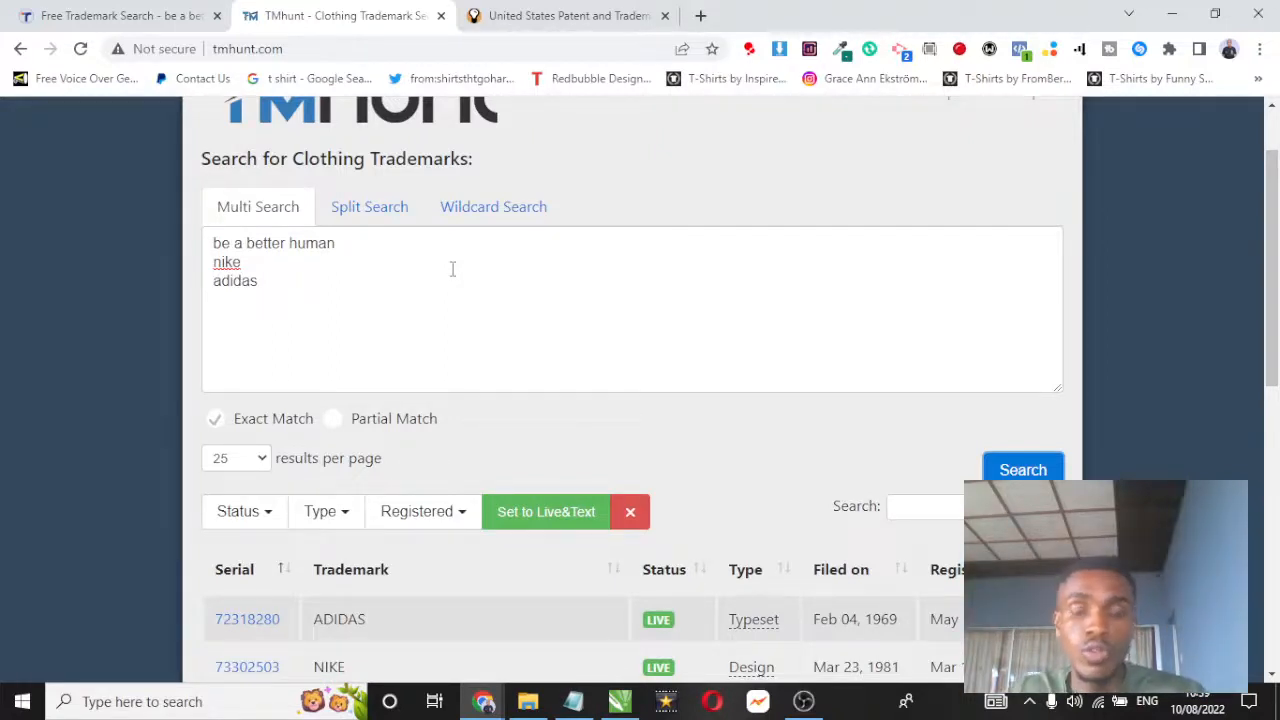
scroll("down", 3)
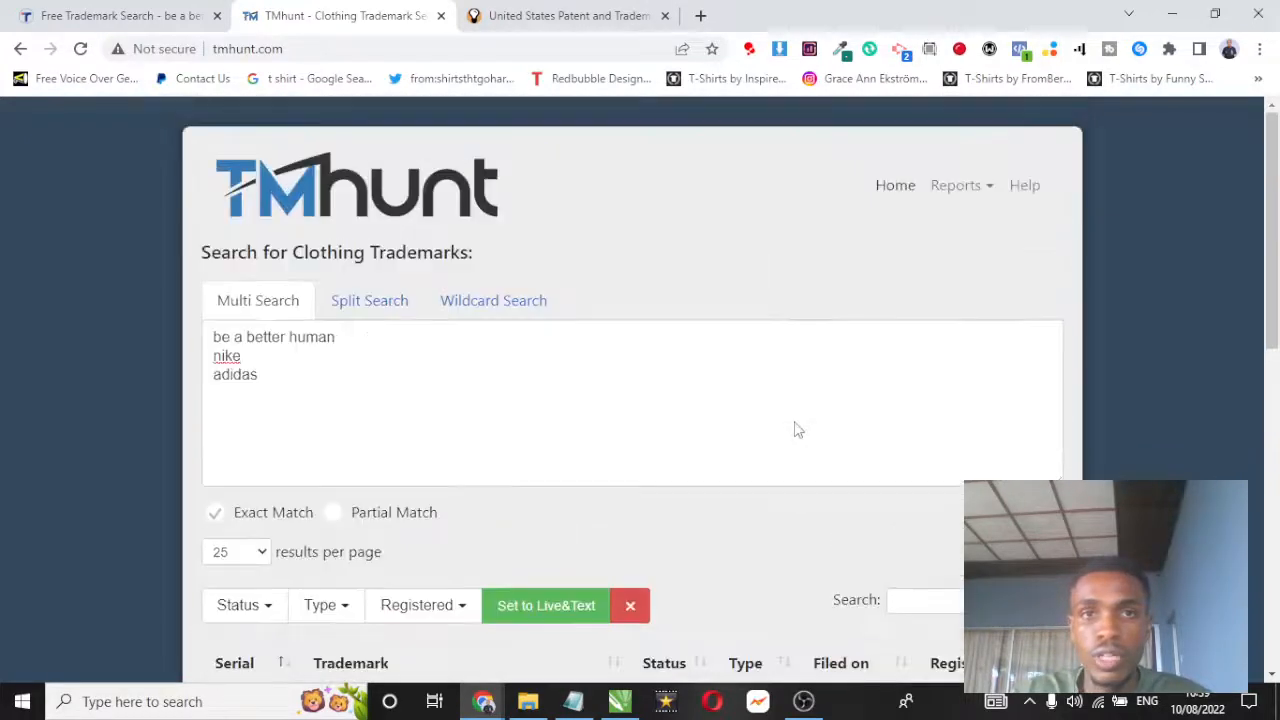
left_click(568, 16)
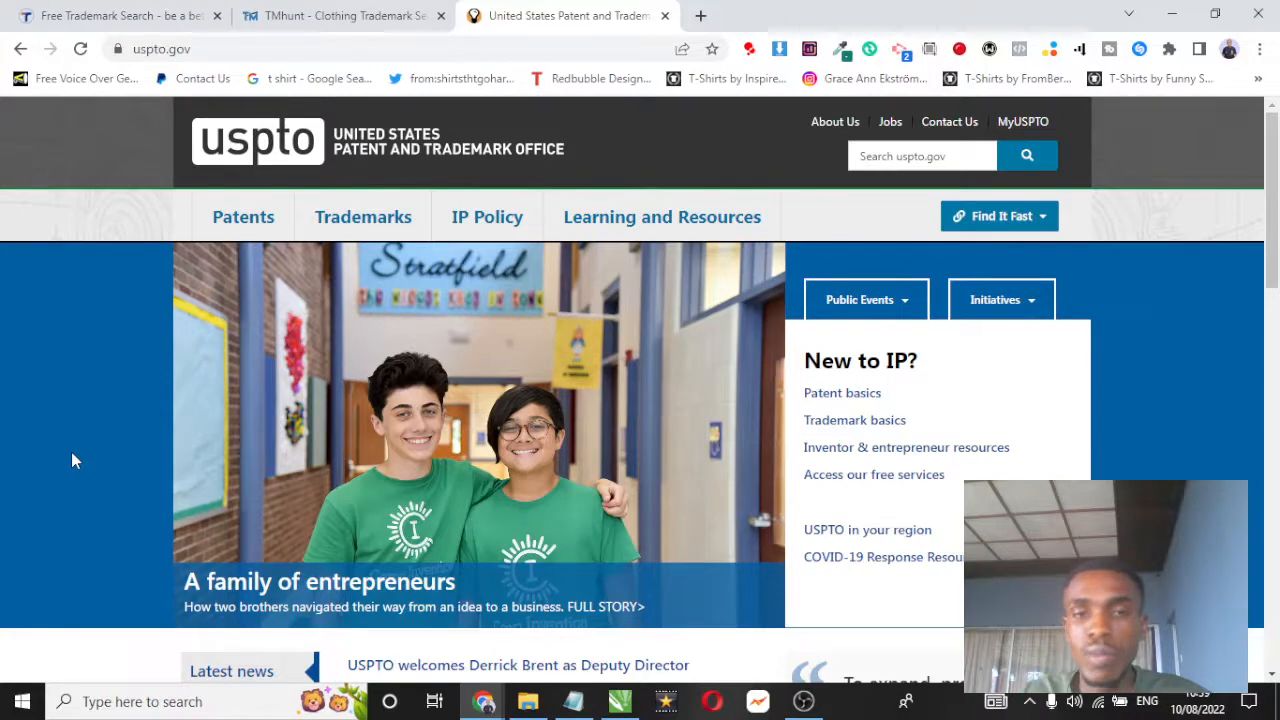
mouse_move(248, 178)
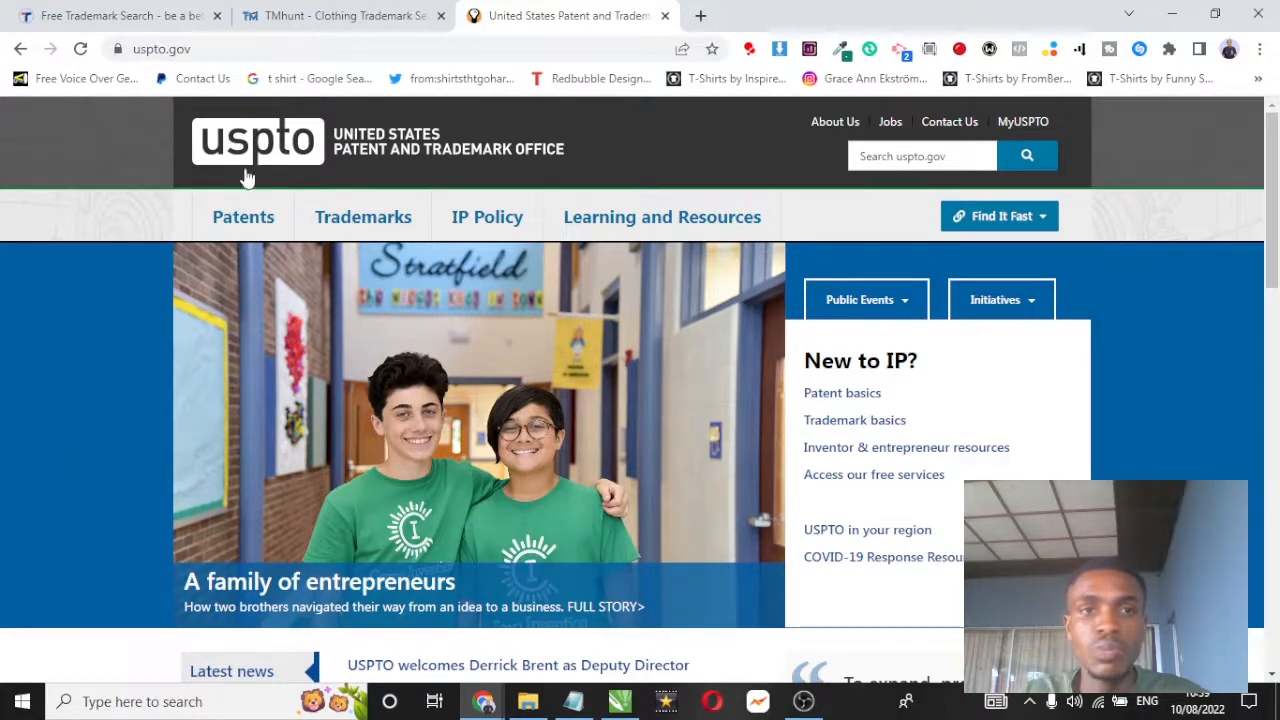
mouse_move(432, 156)
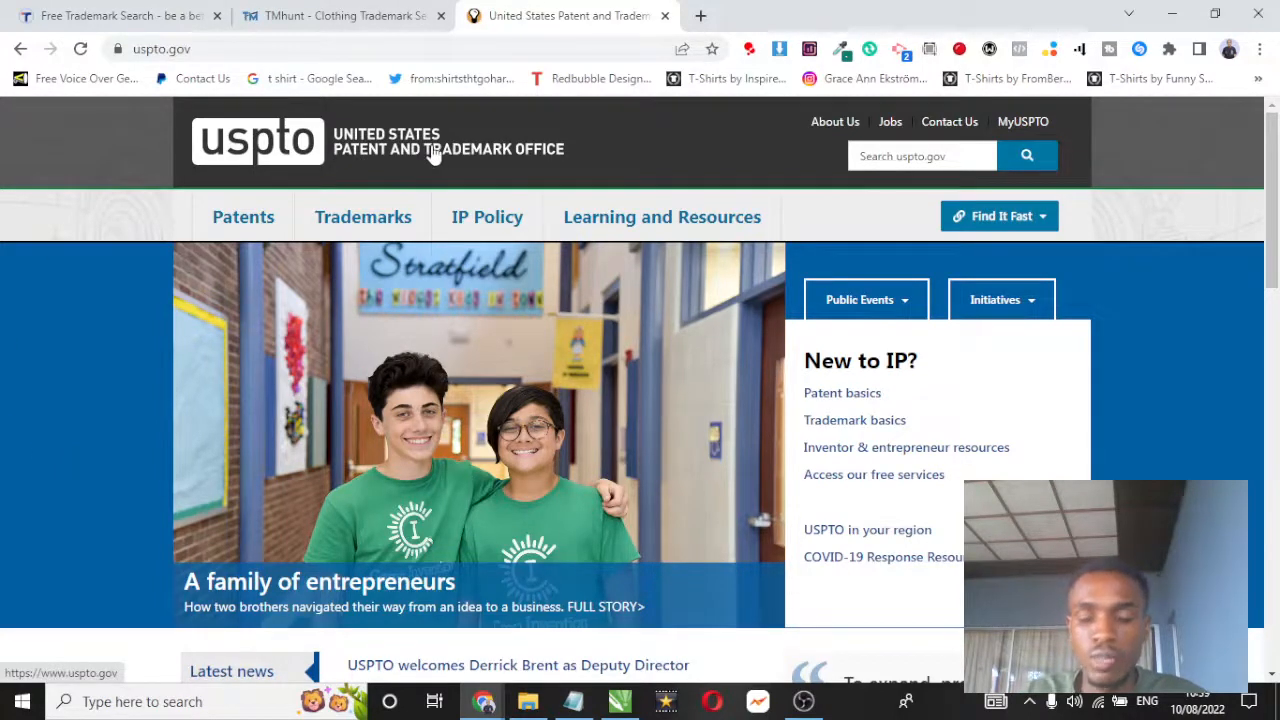
mouse_move(4, 370)
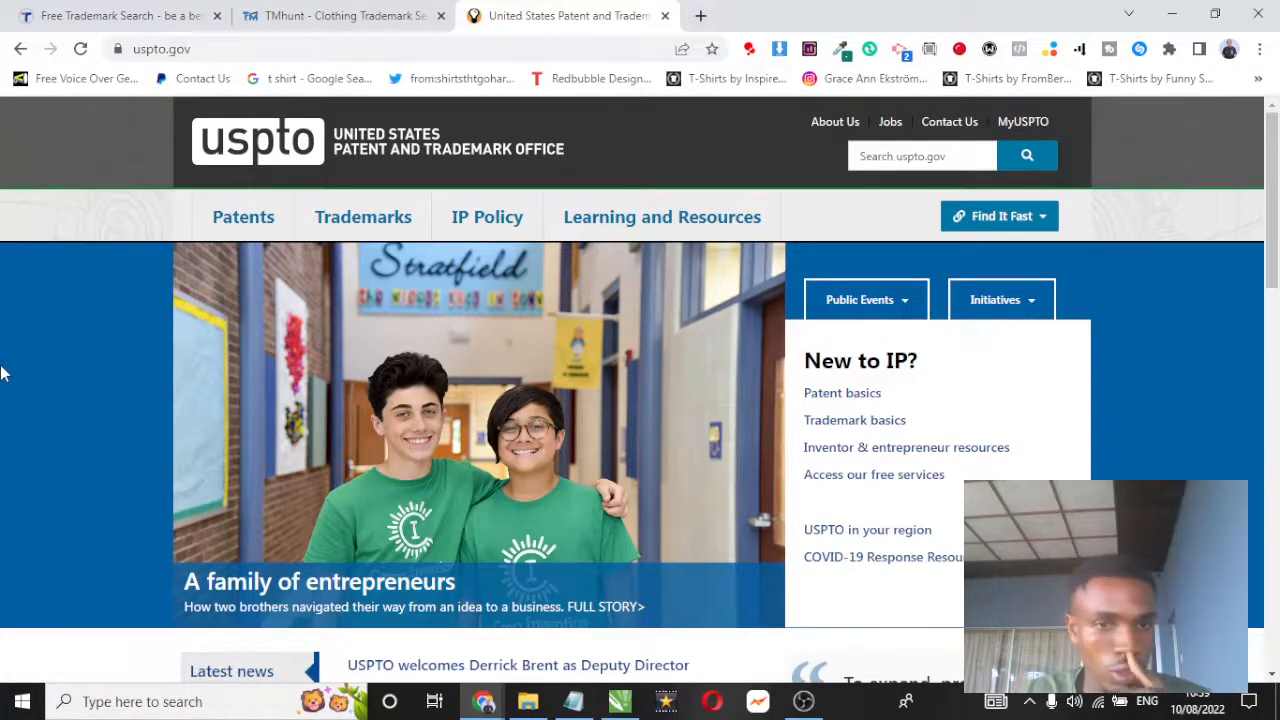
mouse_move(80, 408)
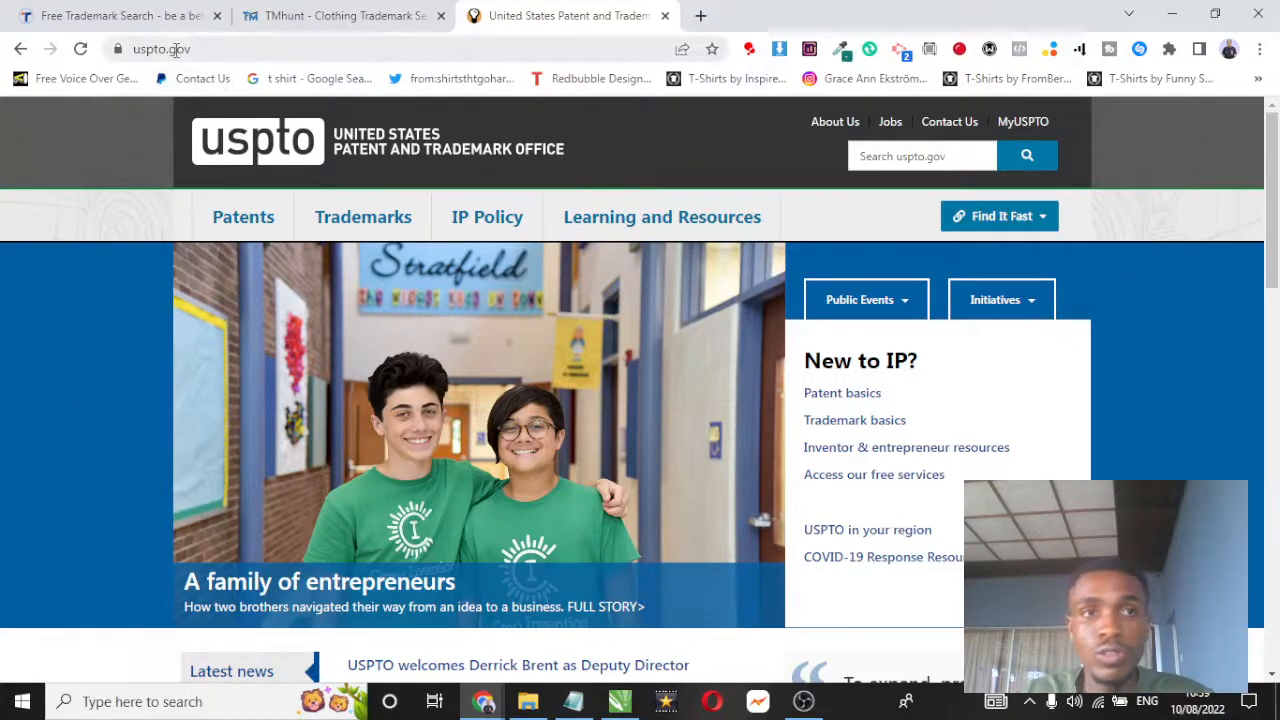
Step: Go through the Trademarks menu to the USPTO Search trademark database page
left_click(364, 216)
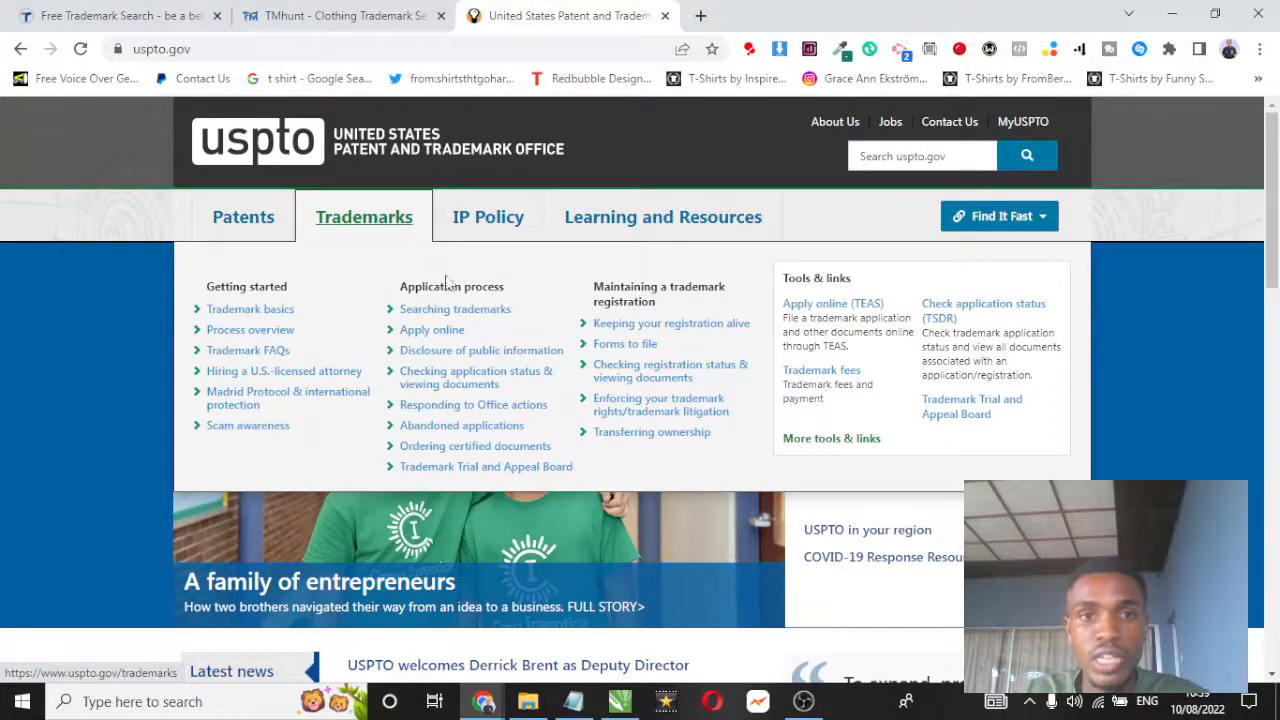
left_click(456, 308)
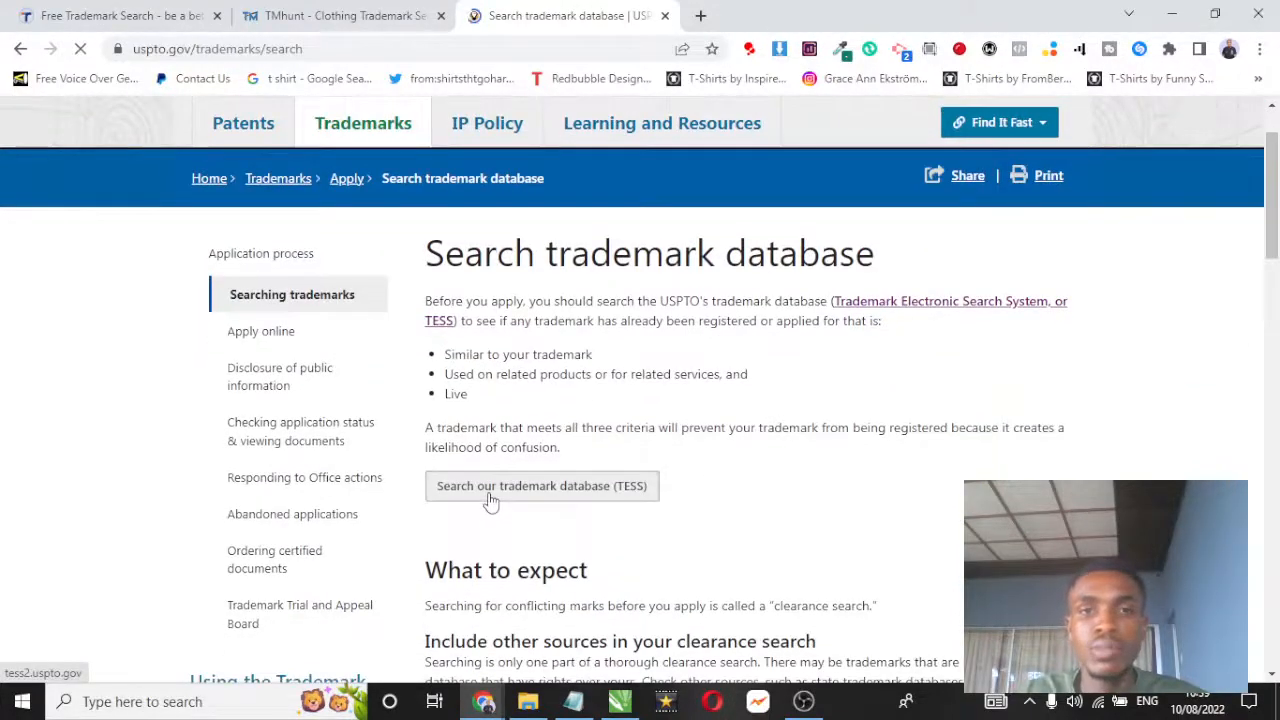
Step: Launch TESS and start a Basic Word Mark Search (New User) for 'be a better human'
left_click(540, 486)
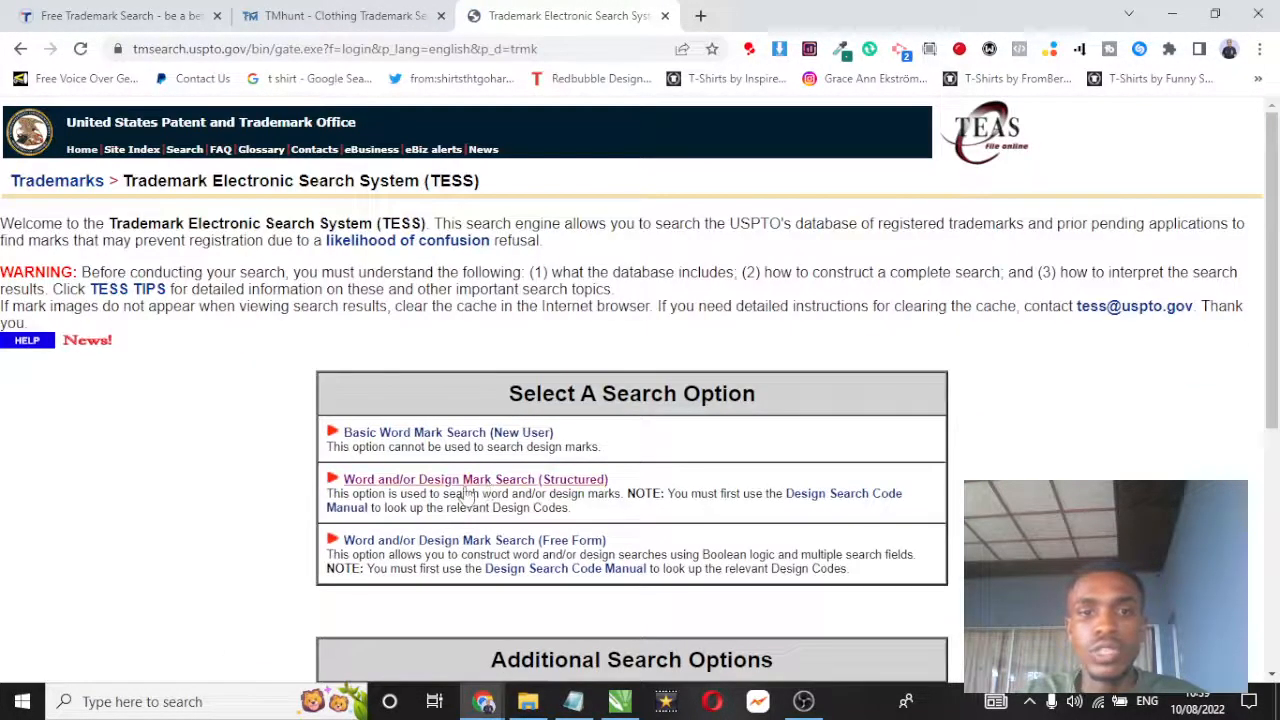
scroll("down", 3)
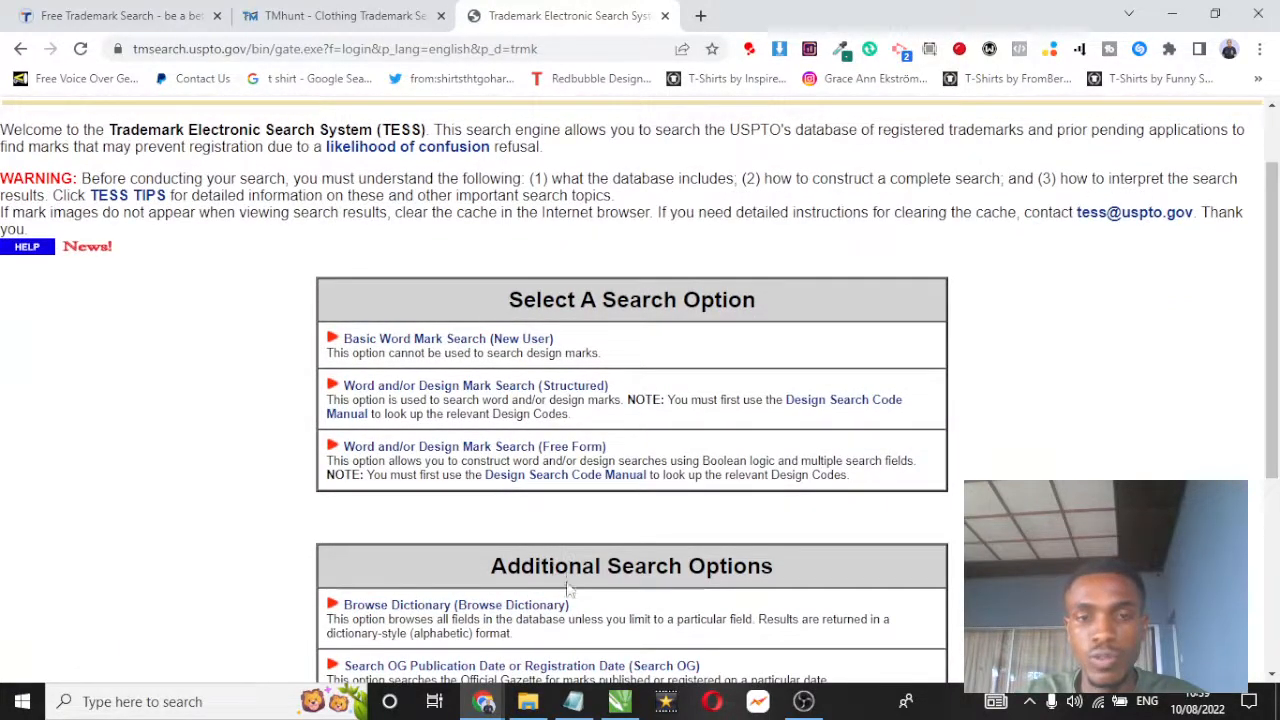
left_click(448, 338)
type("be a better human")
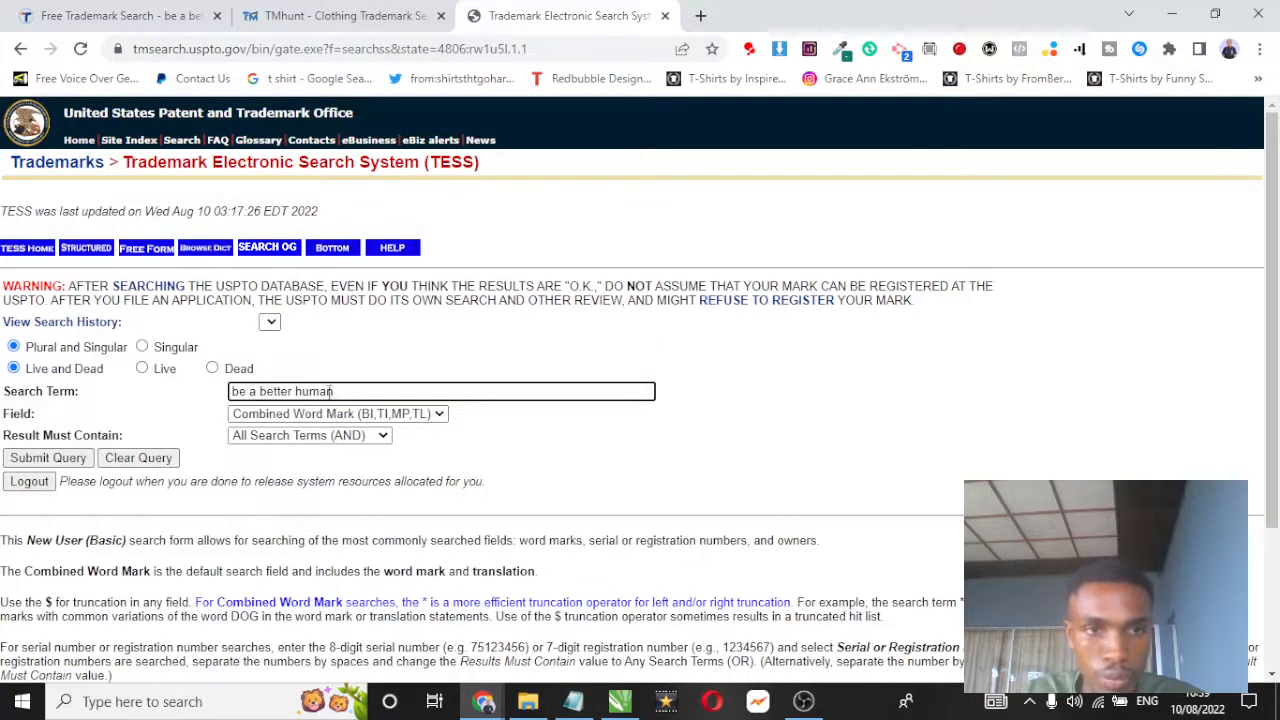
Step: Submit the query and scroll through the 7 records returned for 'be a better human'
left_click(48, 456)
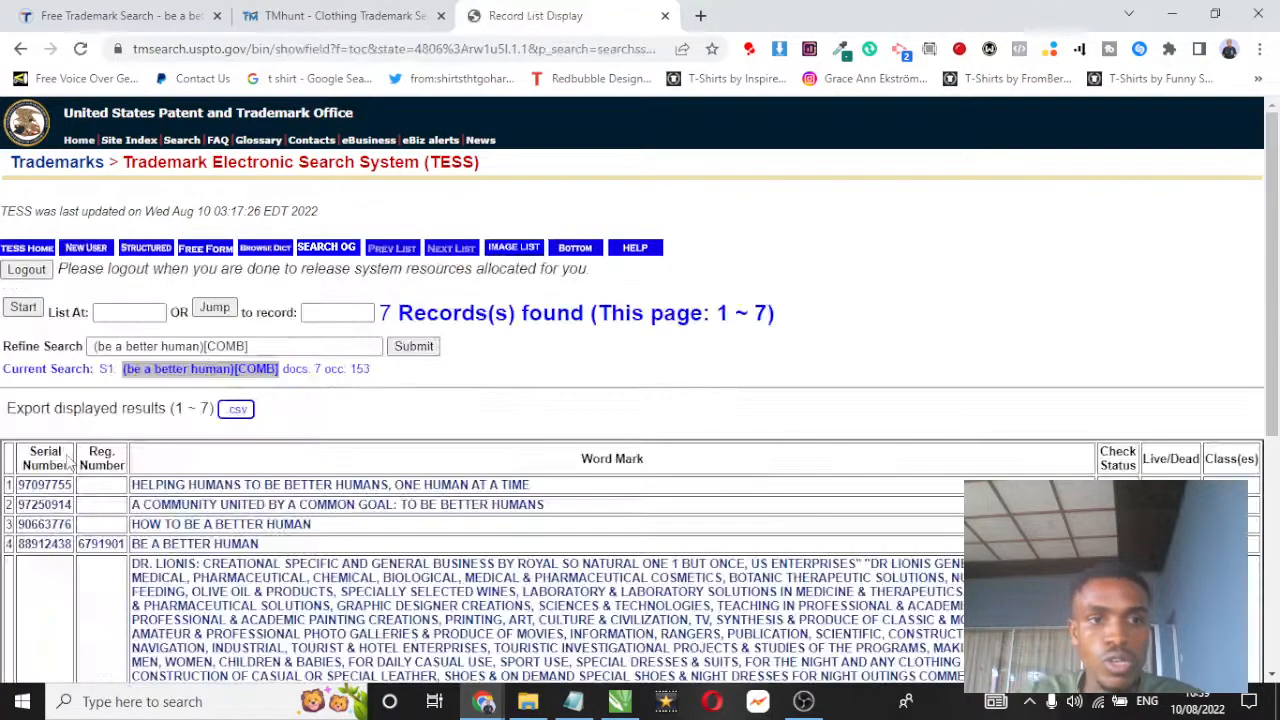
scroll("down", 3)
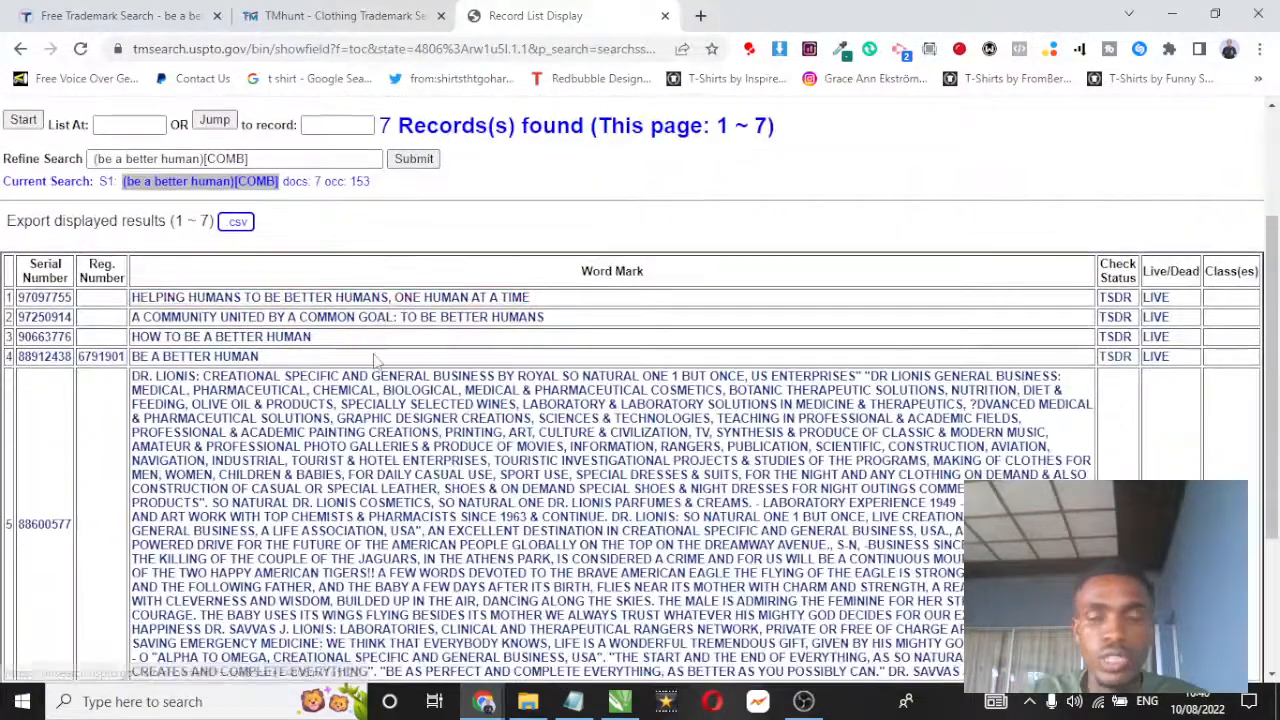
scroll("down", 3)
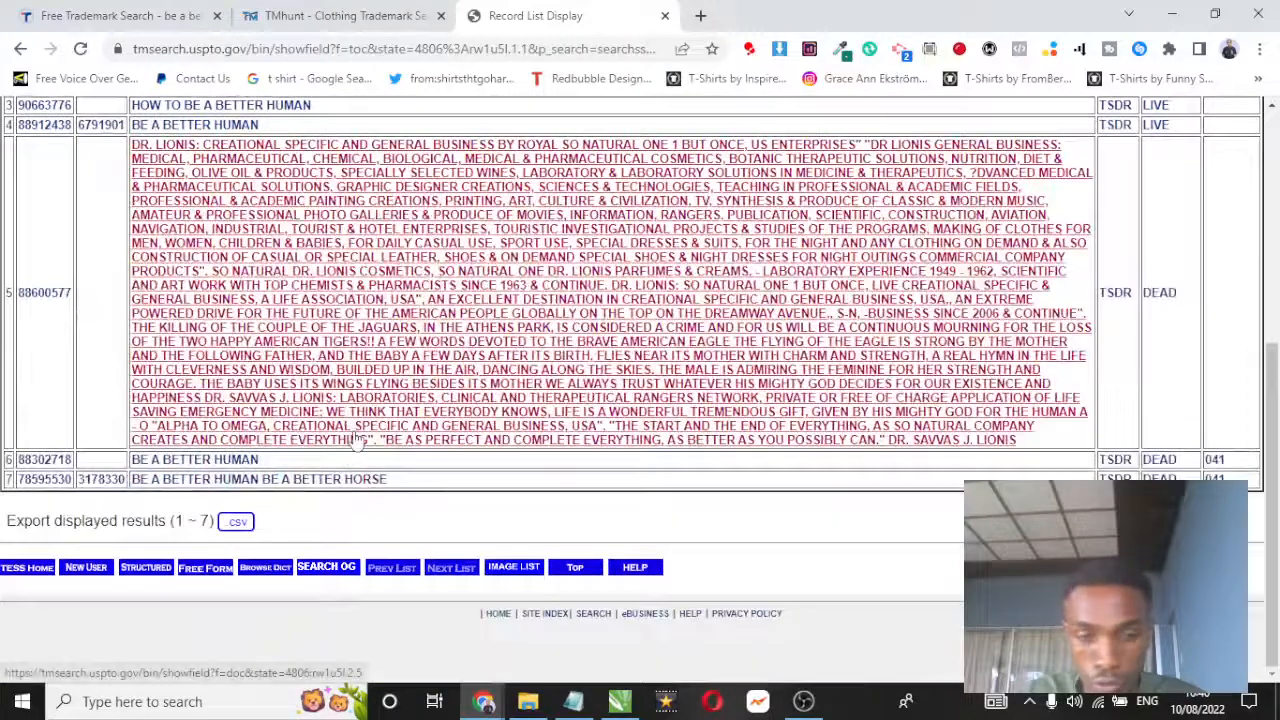
Step: Open the dead BE A BETTER HUMAN record, then the live record 4 for footwear and shirts
left_click(194, 458)
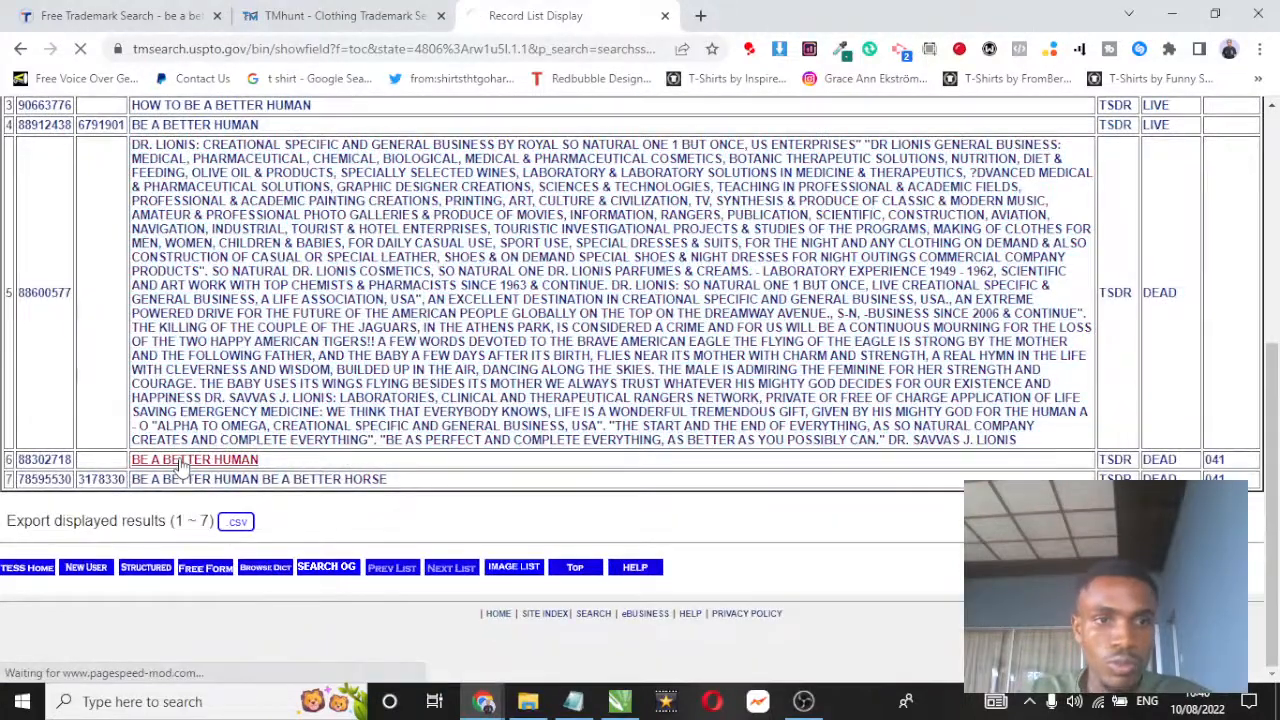
left_click(194, 458)
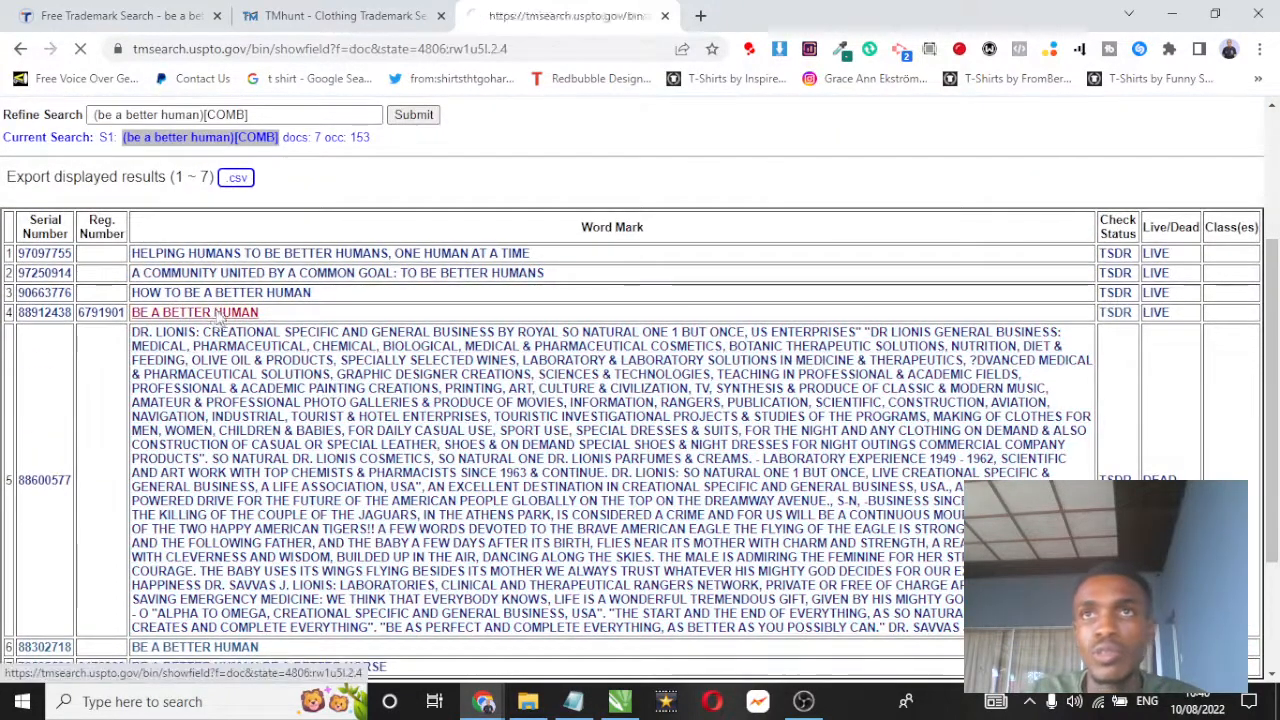
left_click(194, 312)
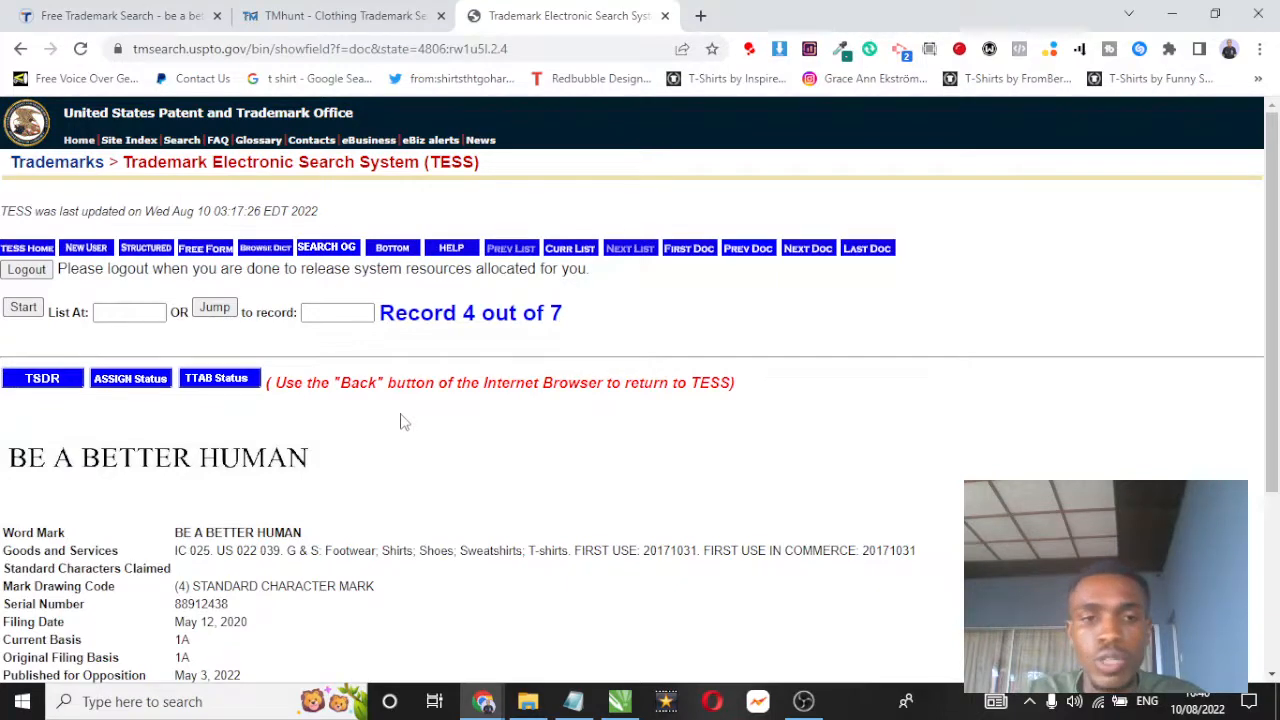
Step: Highlight owner Combat Flip Flops LLC on the TESS record, then return to Trademarkia
scroll("down", 3)
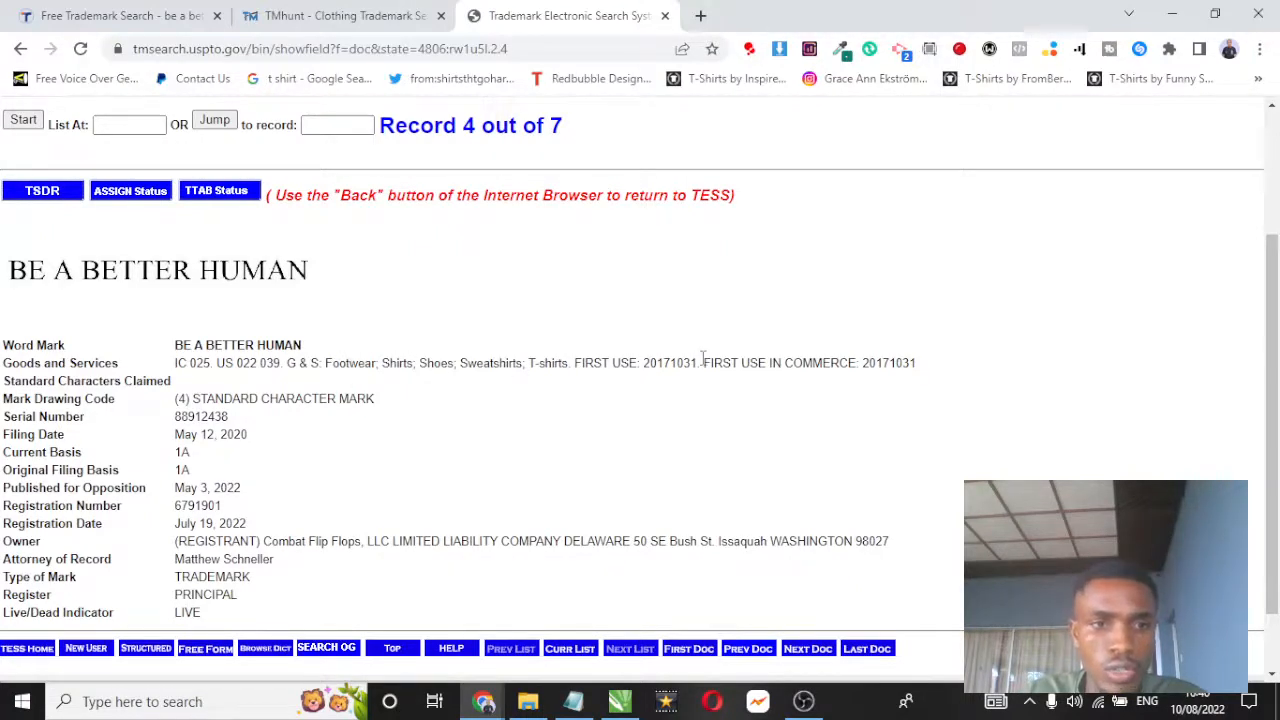
scroll("down", 3)
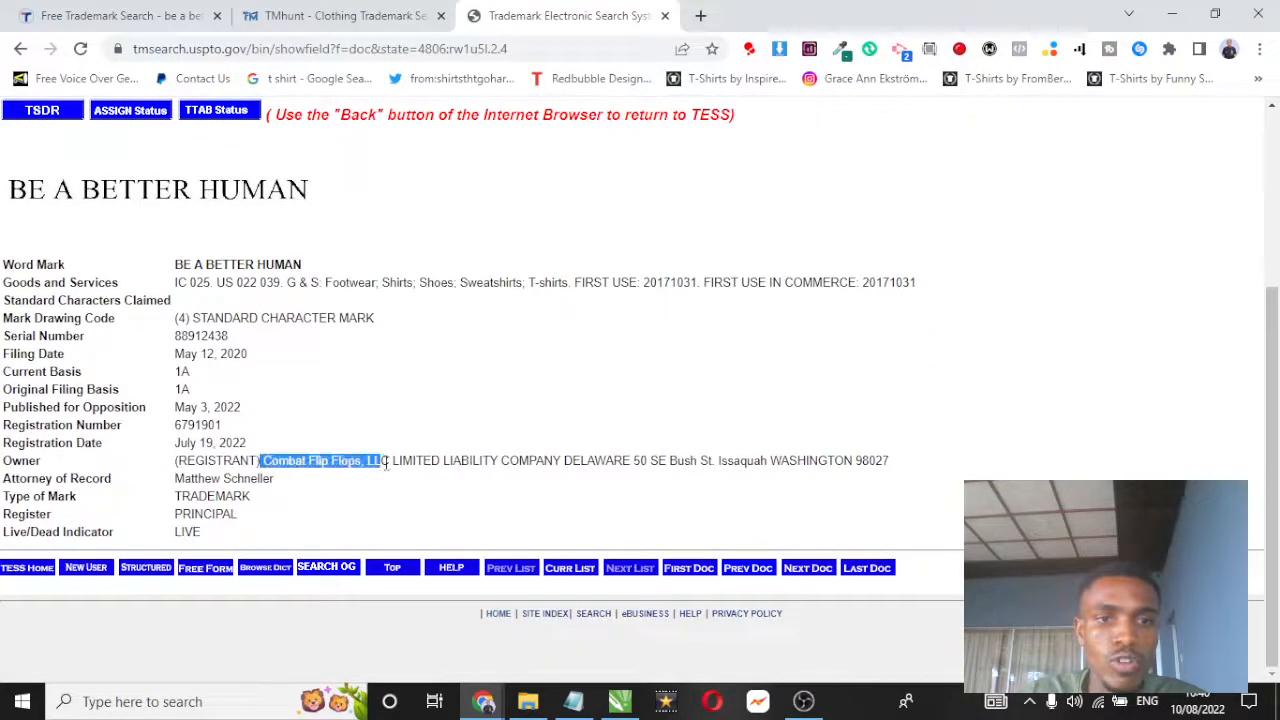
left_click_drag(380, 460, 564, 460)
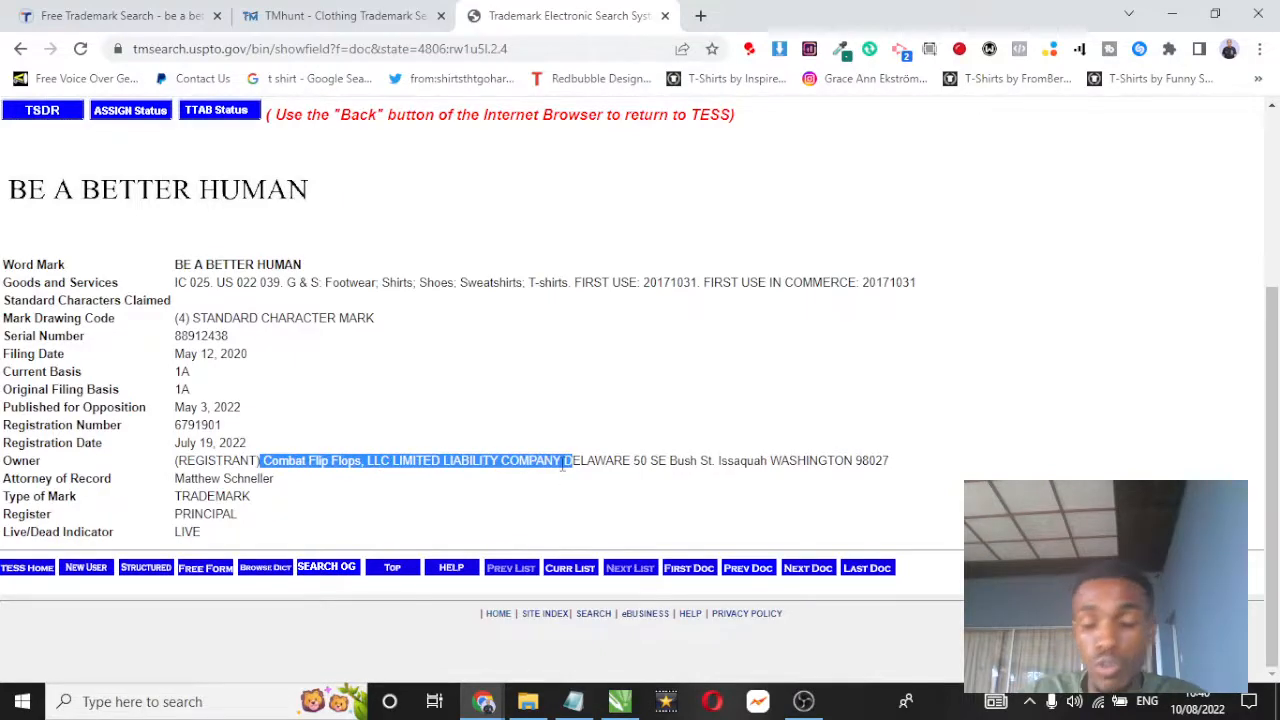
left_click(116, 16)
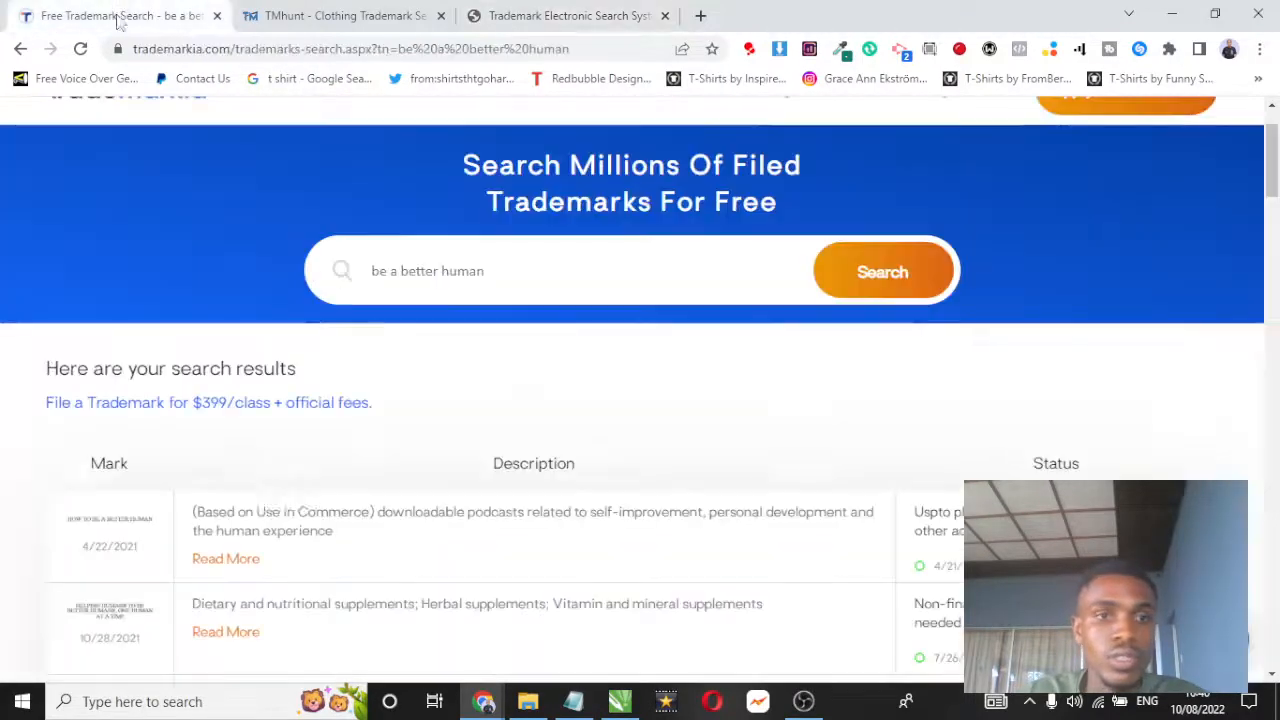
Step: Open the Footwear; Shirts; Shoes entry via Read More and highlight owner Combat Flip Flops, LLC
scroll("down", 3)
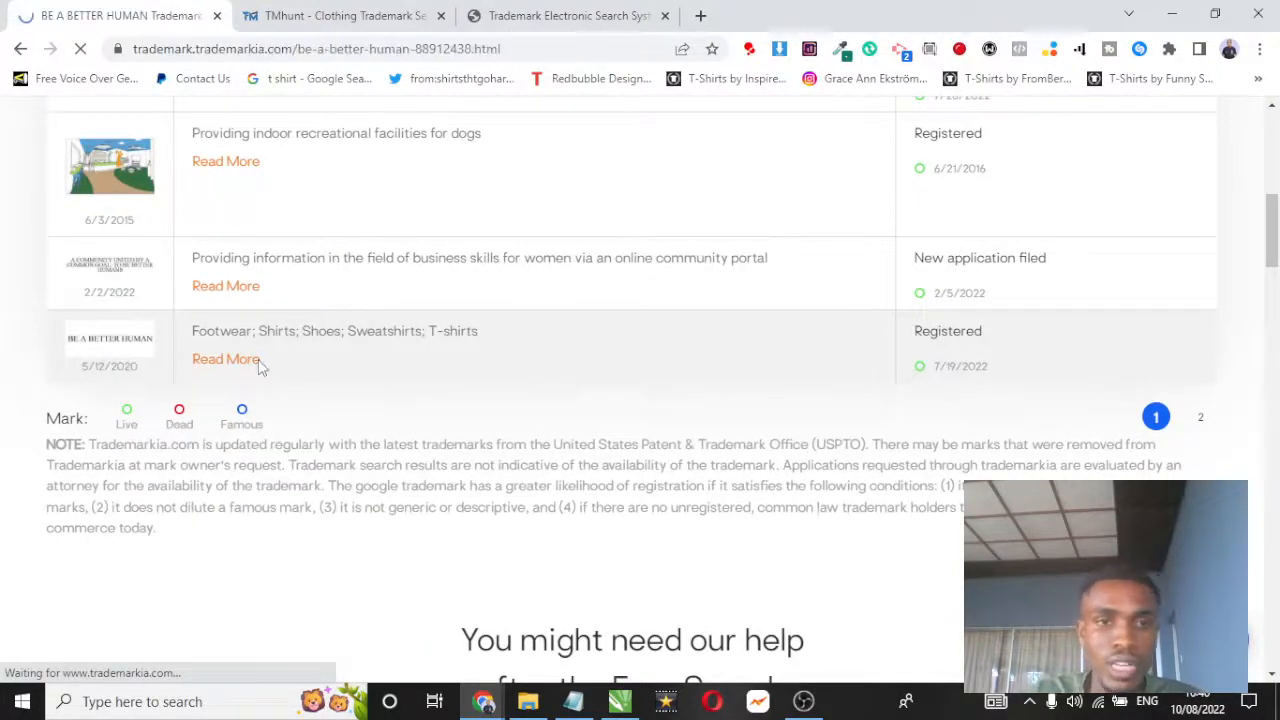
left_click(226, 360)
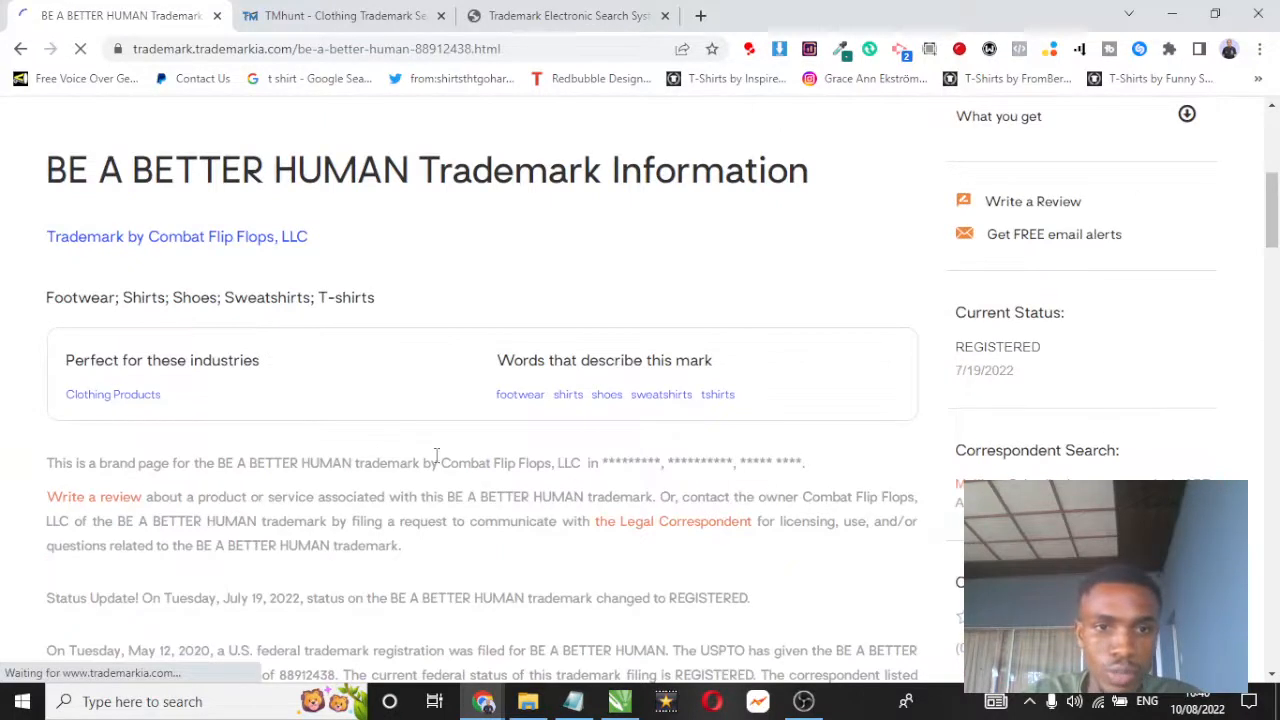
left_click_drag(440, 462, 608, 462)
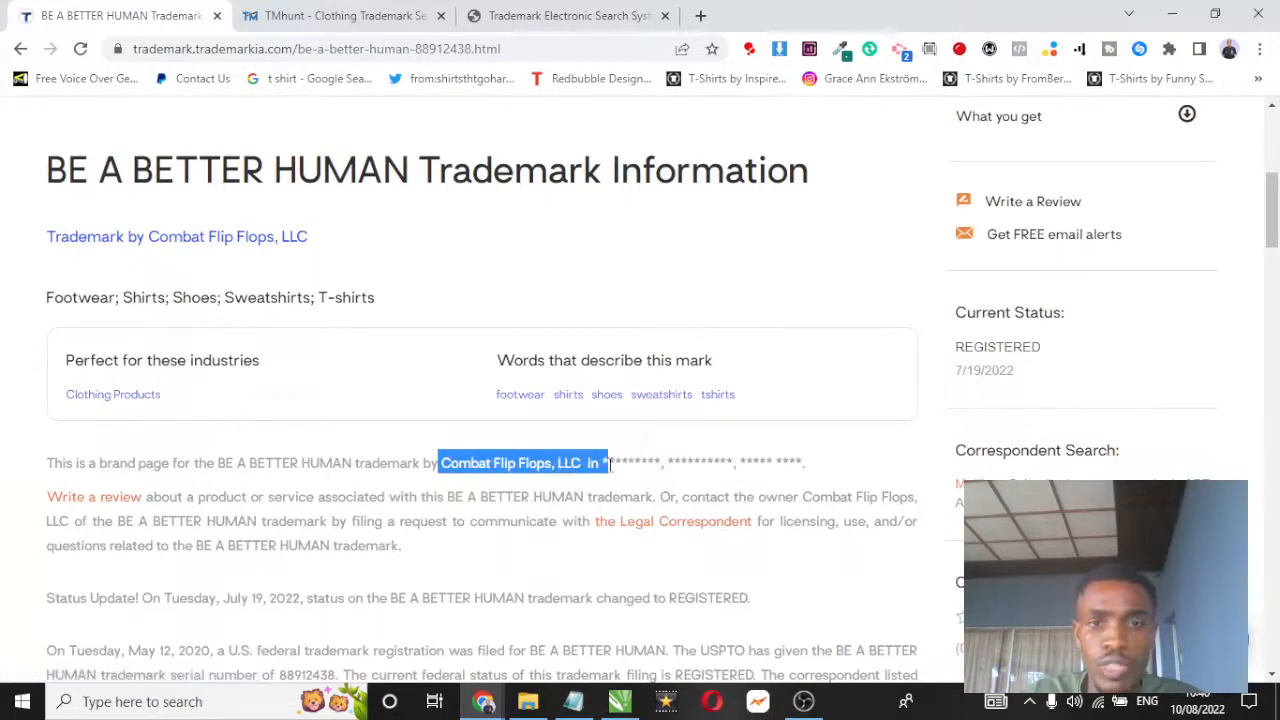